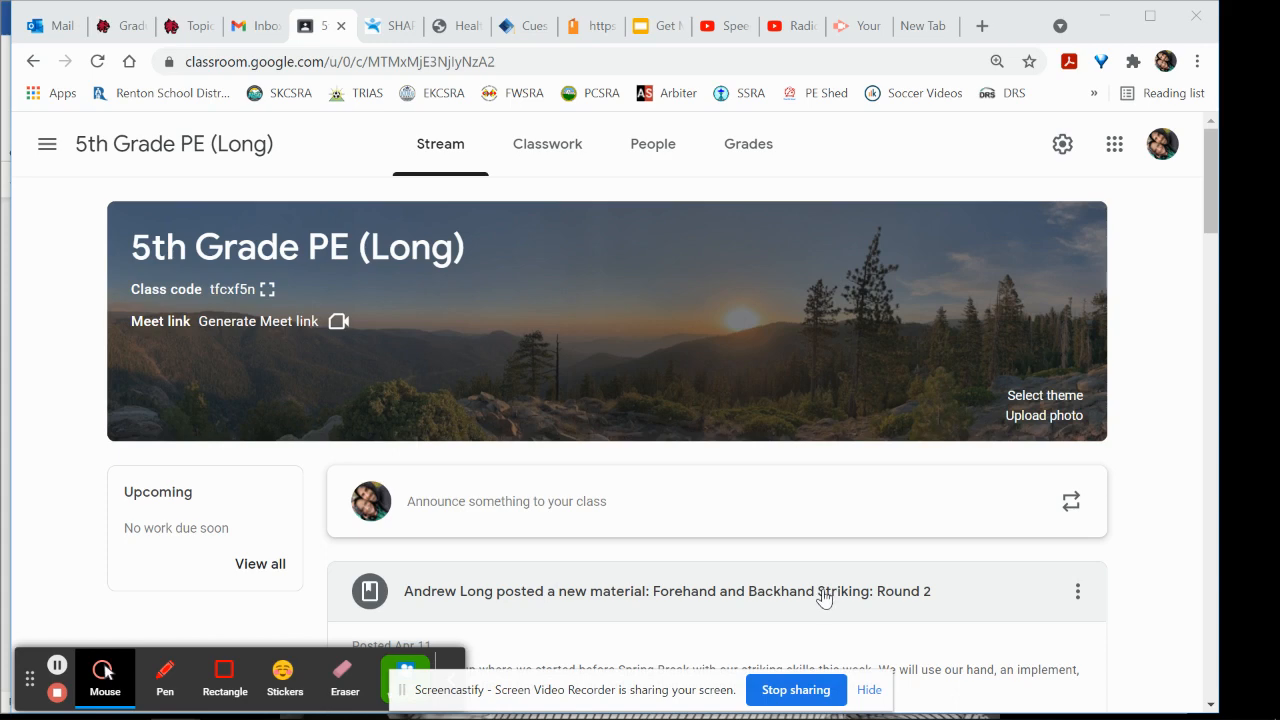
pyautogui.moveTo(805, 563)
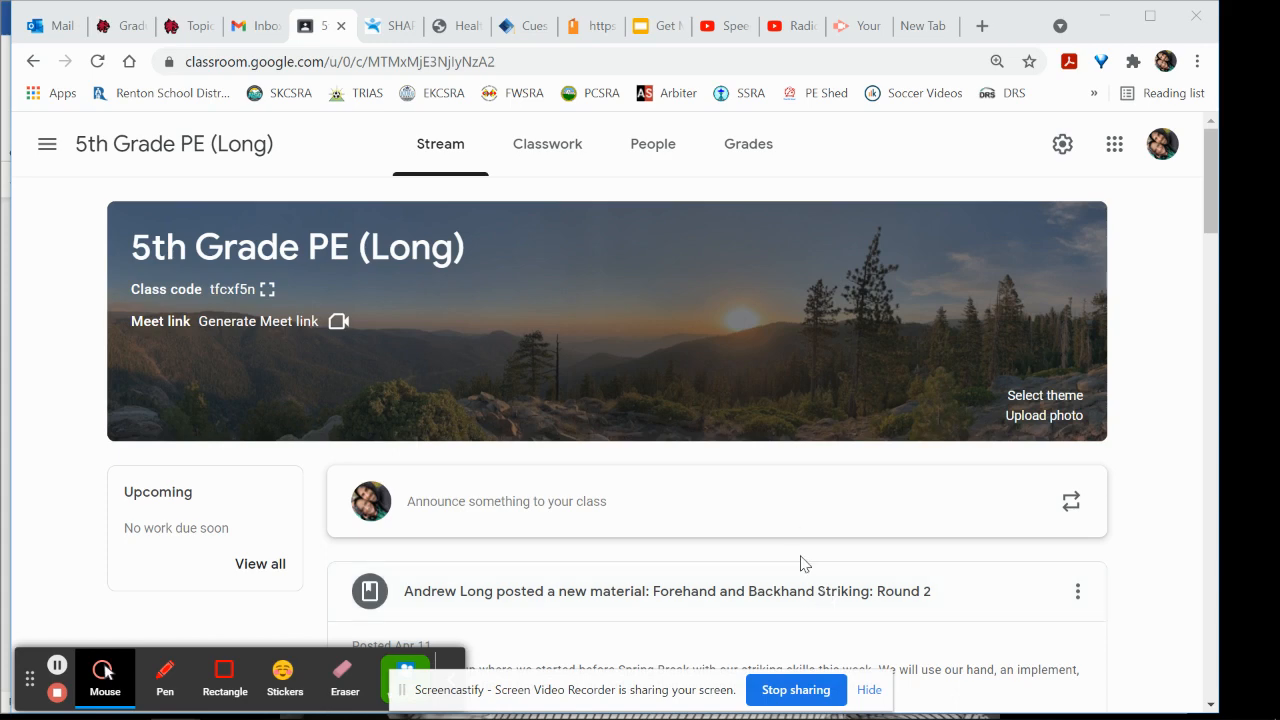
pyautogui.moveTo(337, 362)
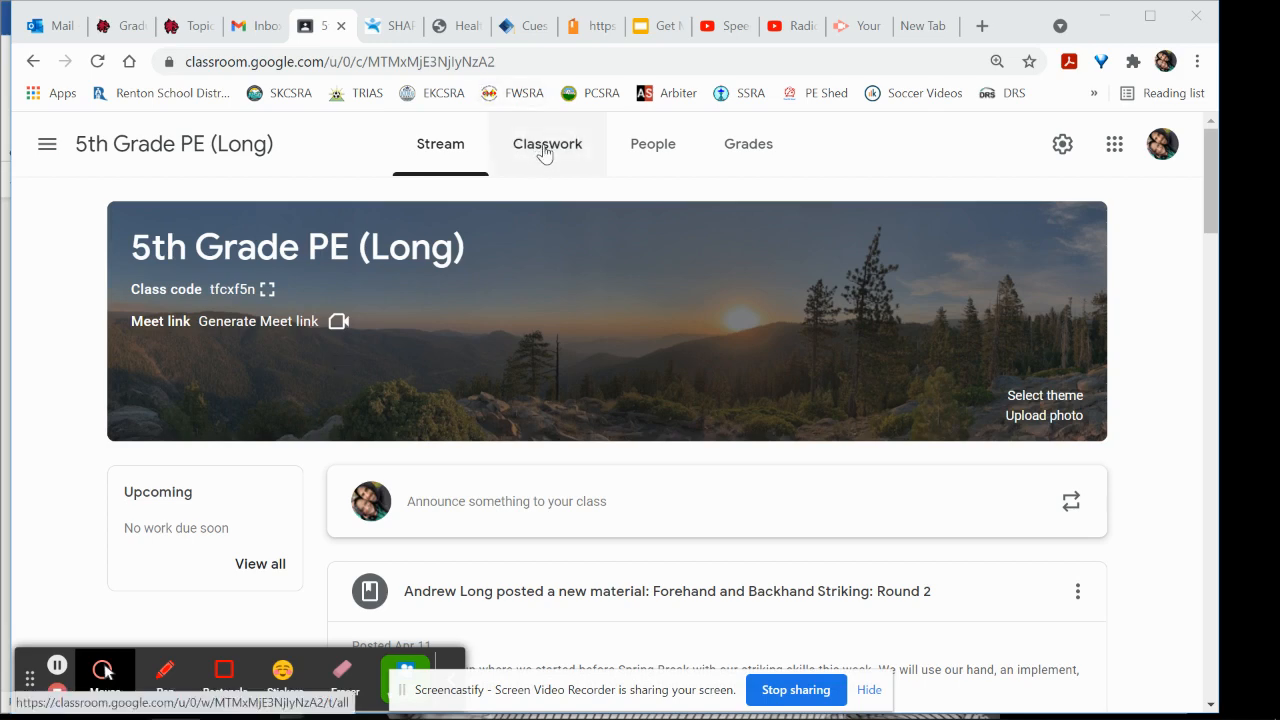
# - Go to the Classwork page and bring up the Create menu
pyautogui.click(547, 143)
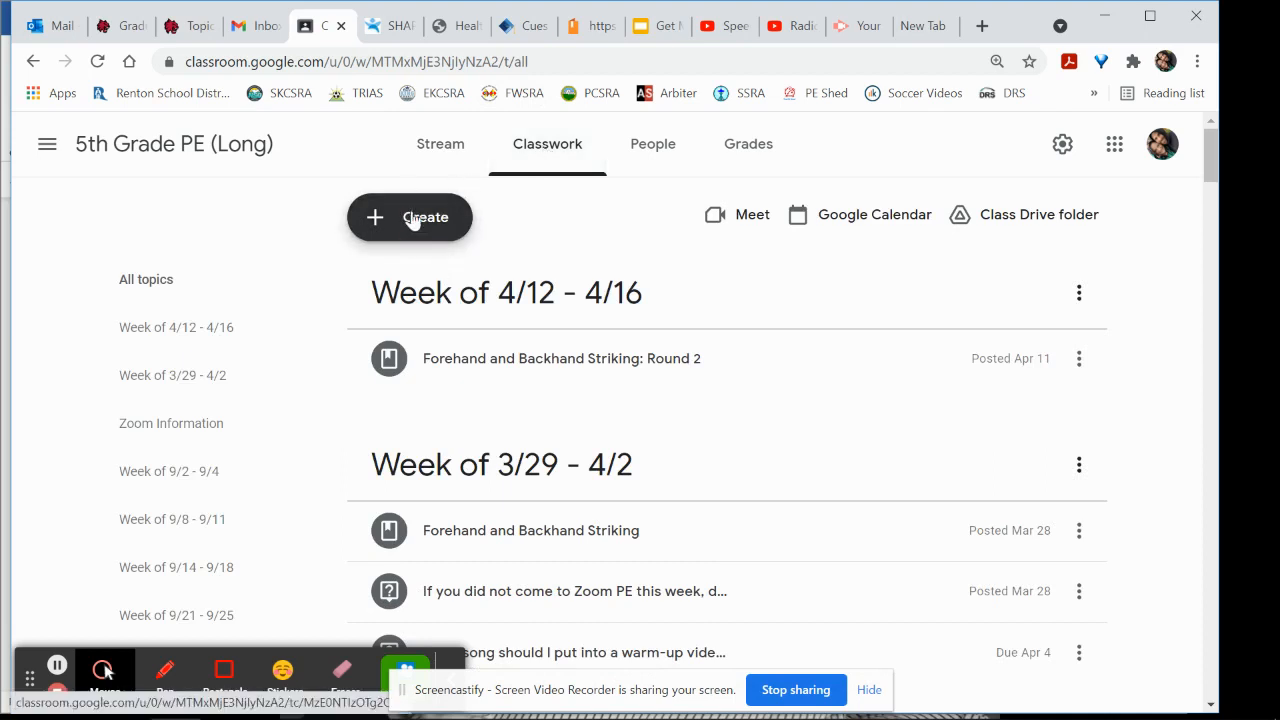
pyautogui.click(409, 217)
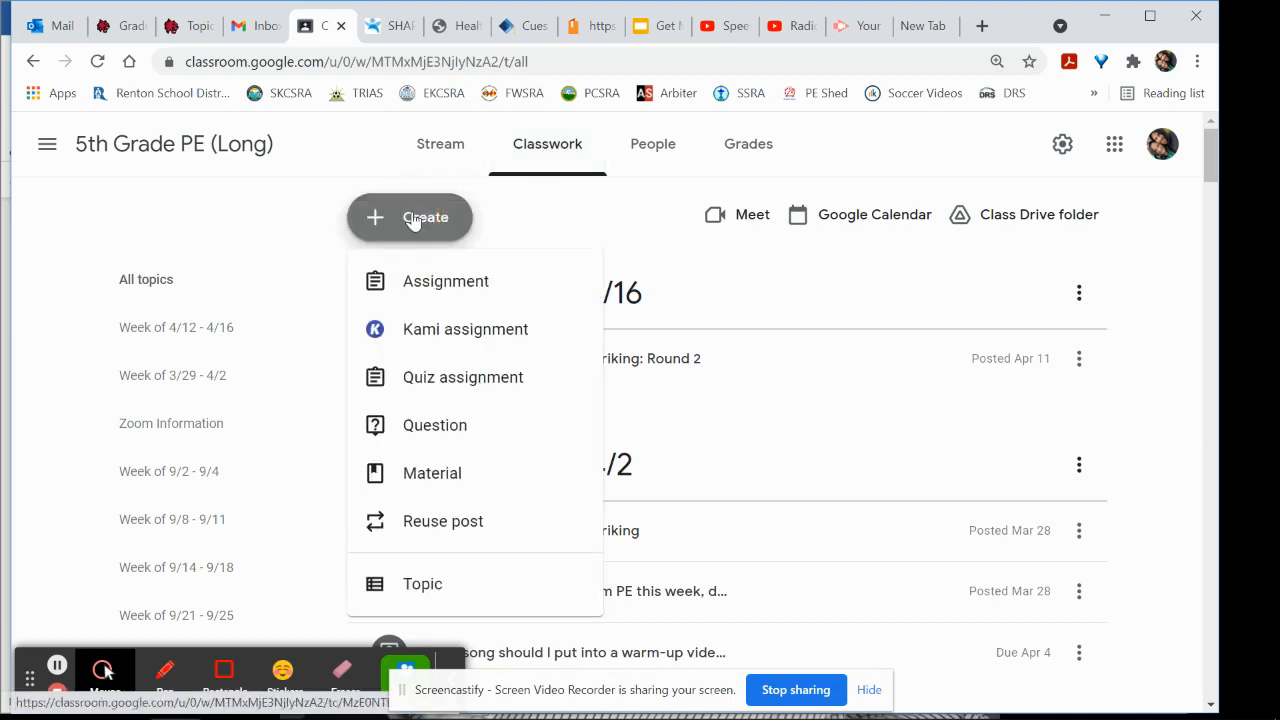
pyautogui.moveTo(434, 424)
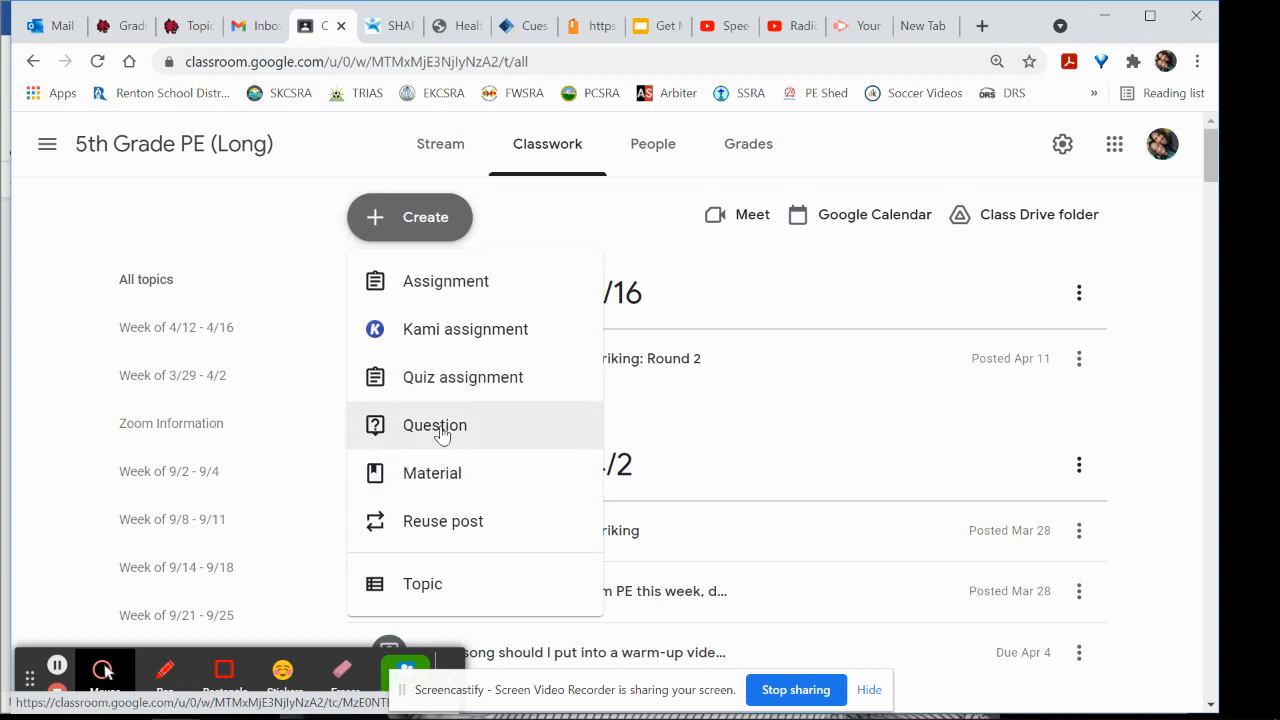
# - Start a new Question post and place the cursor in the Question field
pyautogui.click(435, 425)
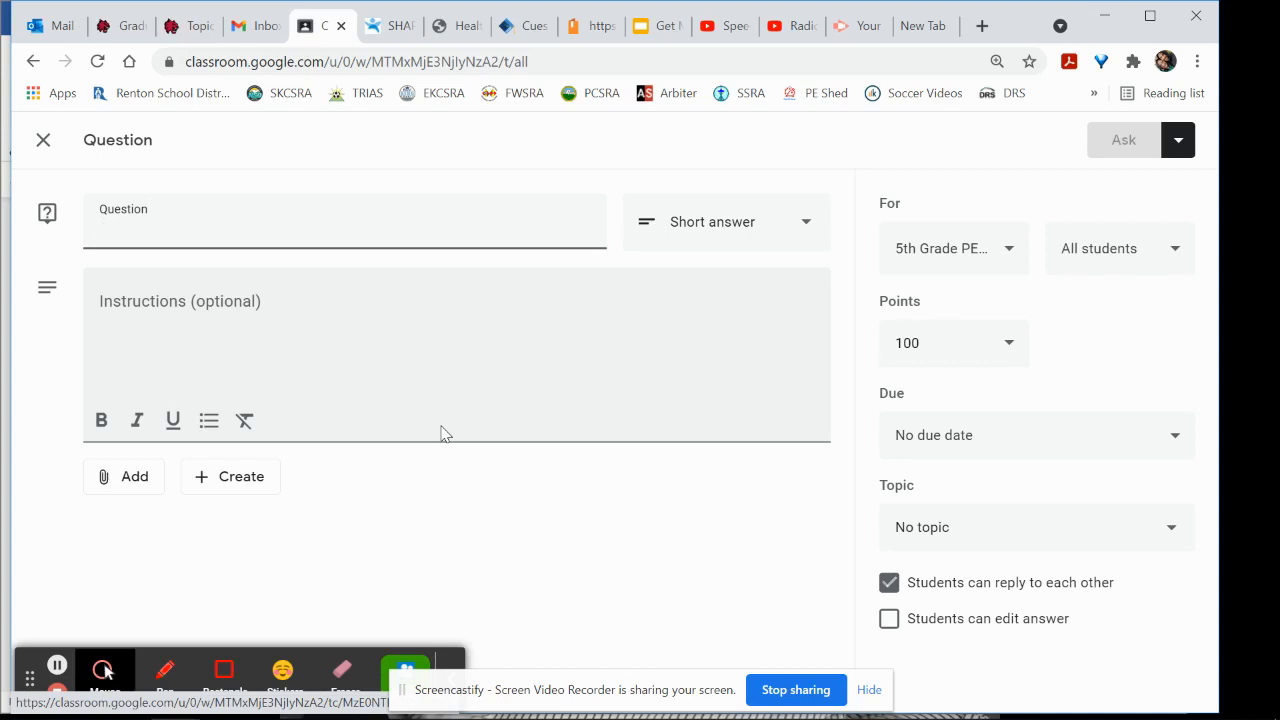
pyautogui.click(345, 227)
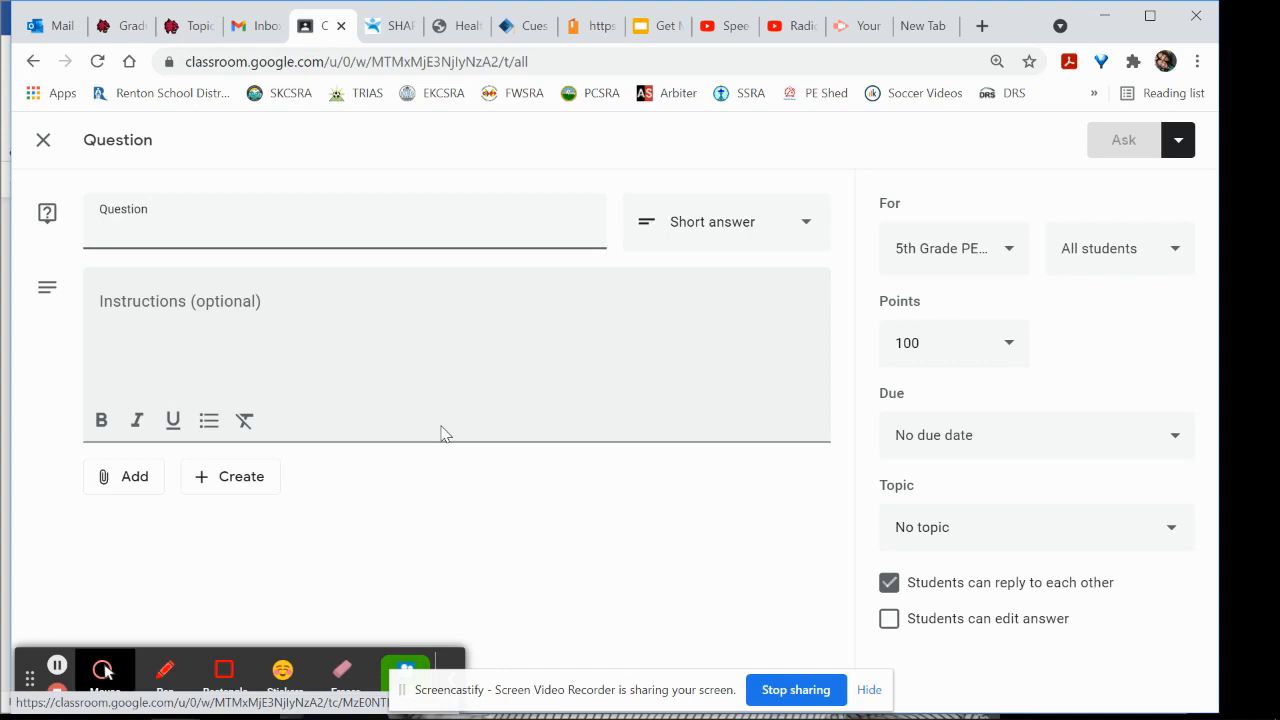
# - Enter the question 'What music would you like to hear during the warm-up?'
pyautogui.write('W')
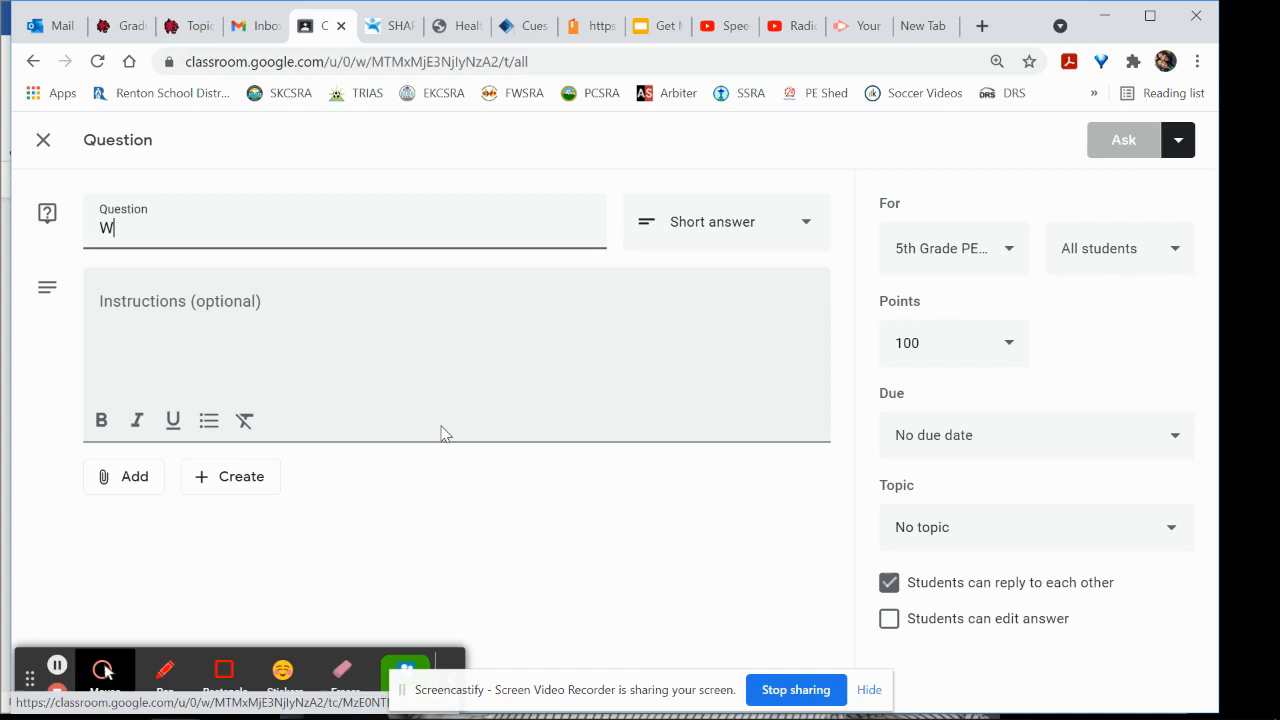
pyautogui.write('hat mu')
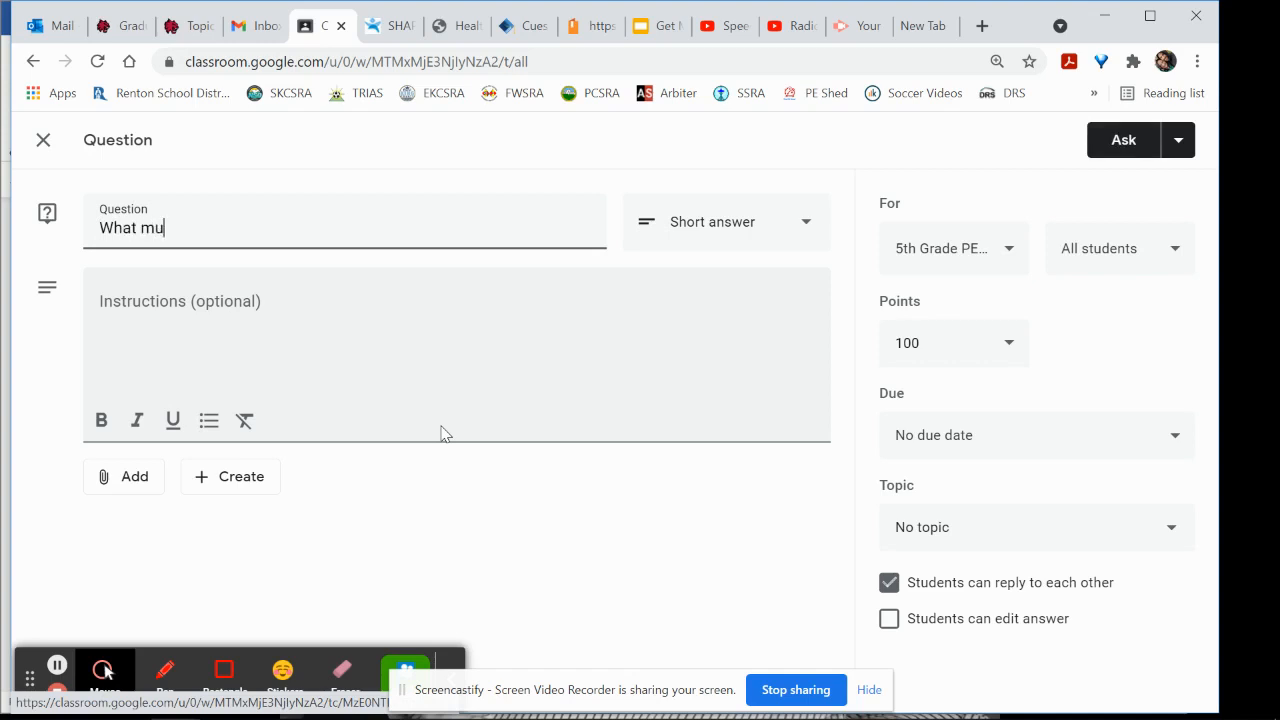
pyautogui.write('sic would')
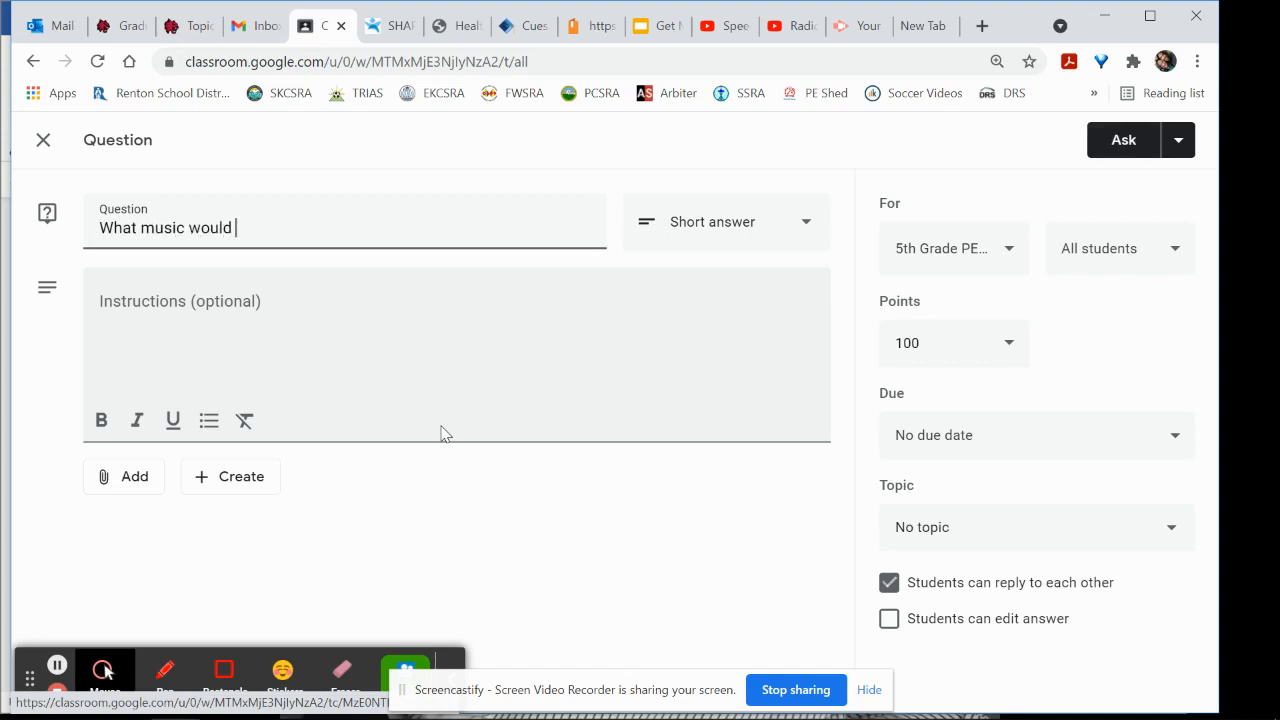
pyautogui.write('you like to he')
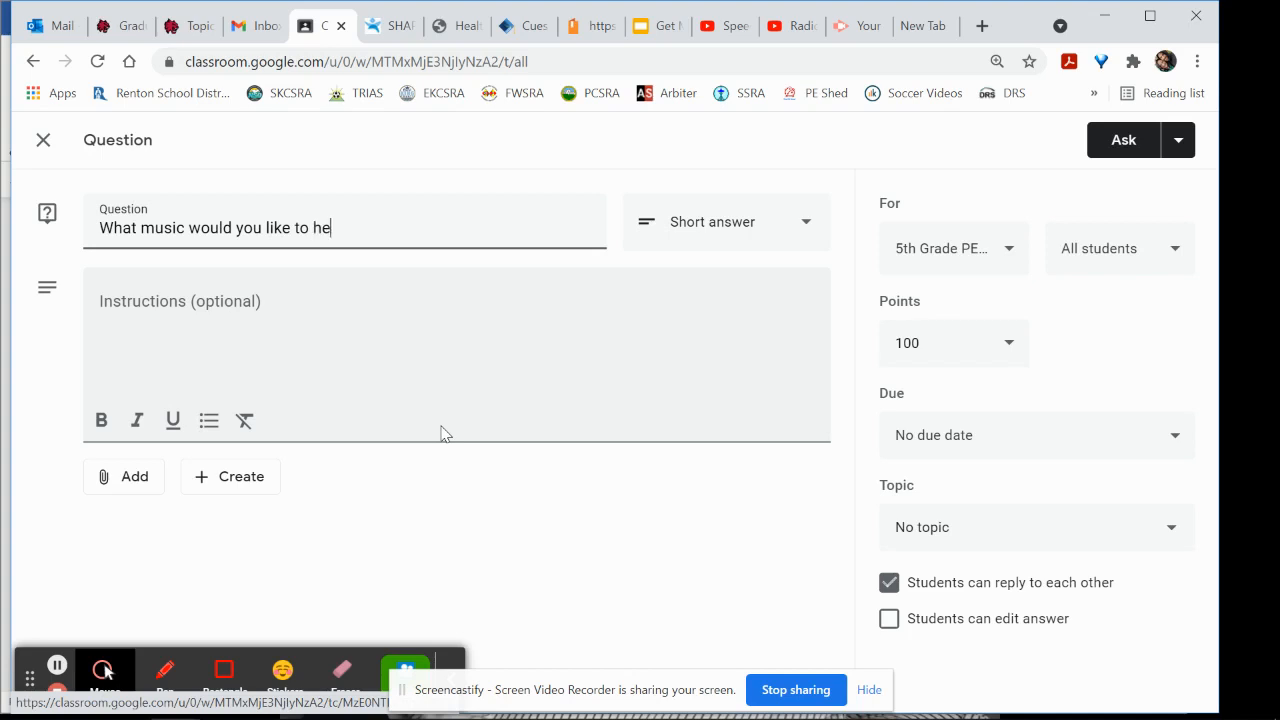
pyautogui.write('ar during the')
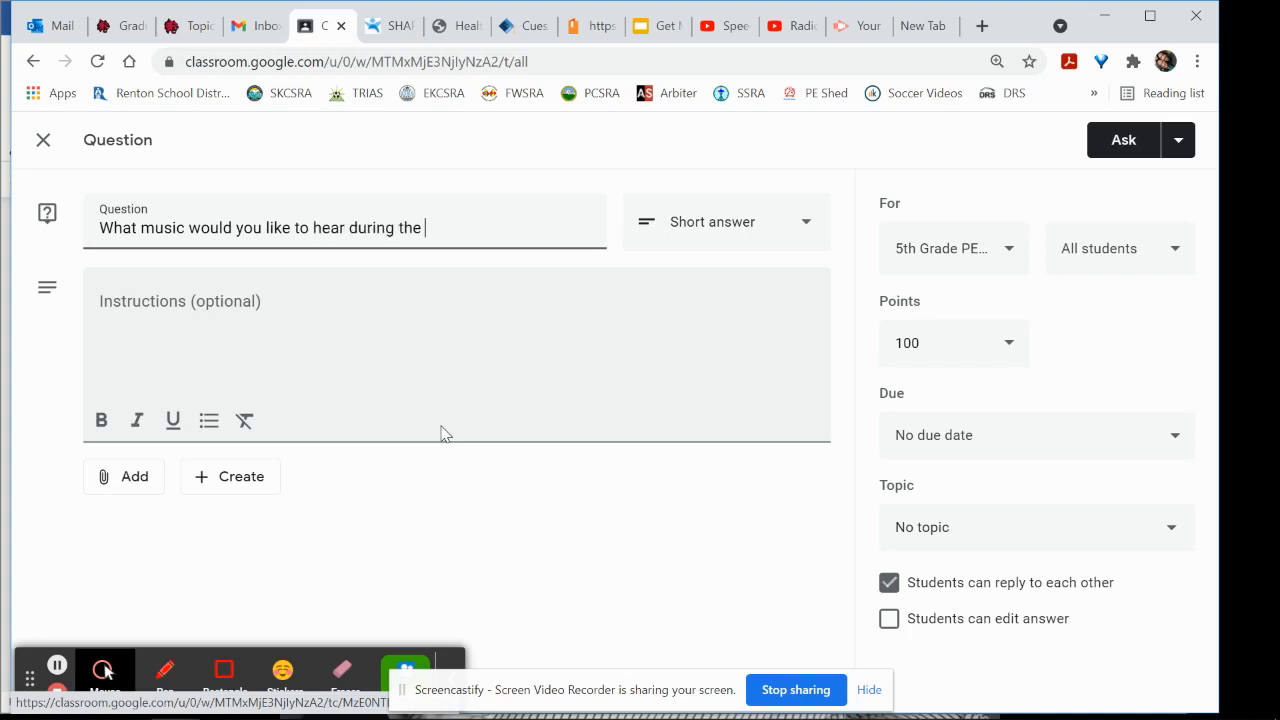
pyautogui.write('warm-')
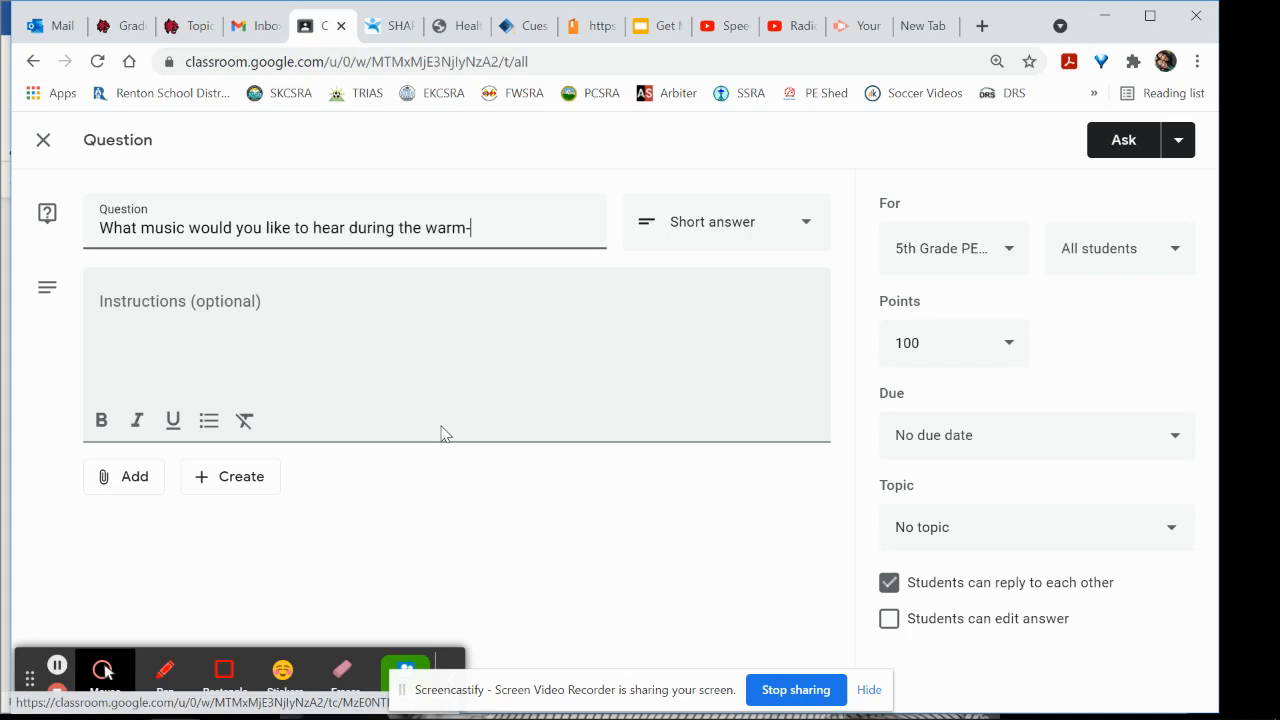
pyautogui.write('up?')
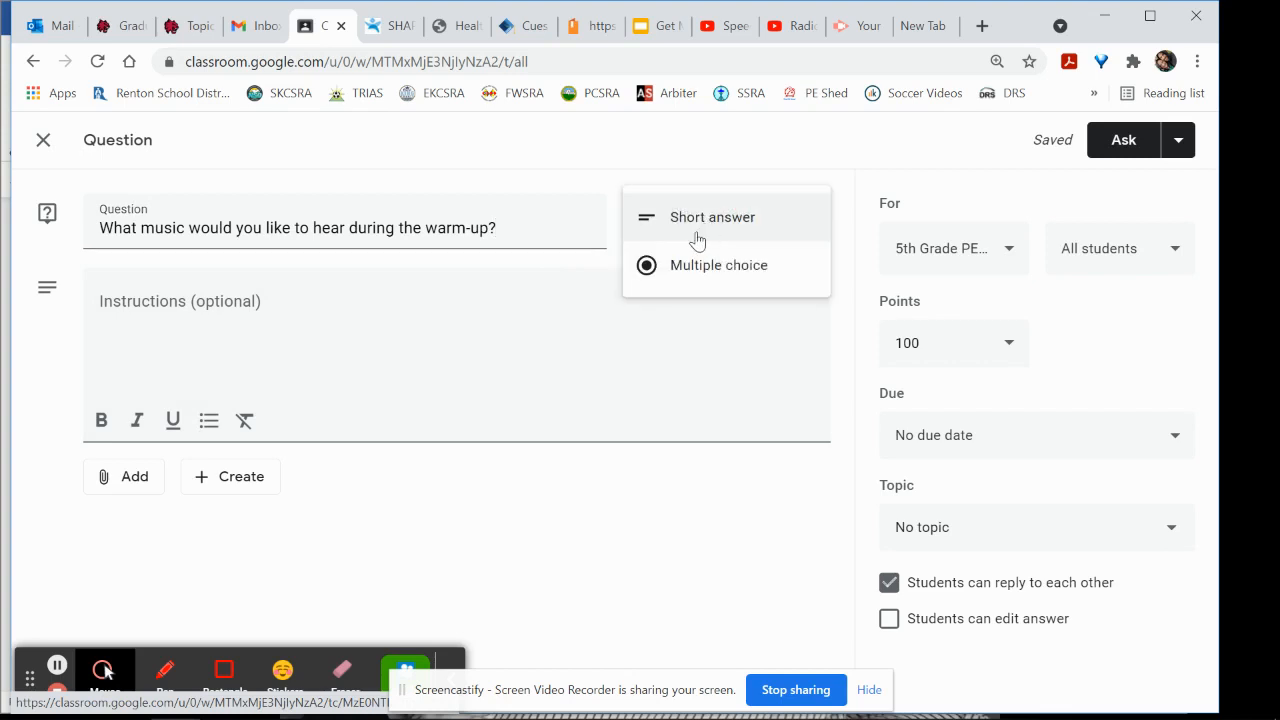
pyautogui.moveTo(718, 265)
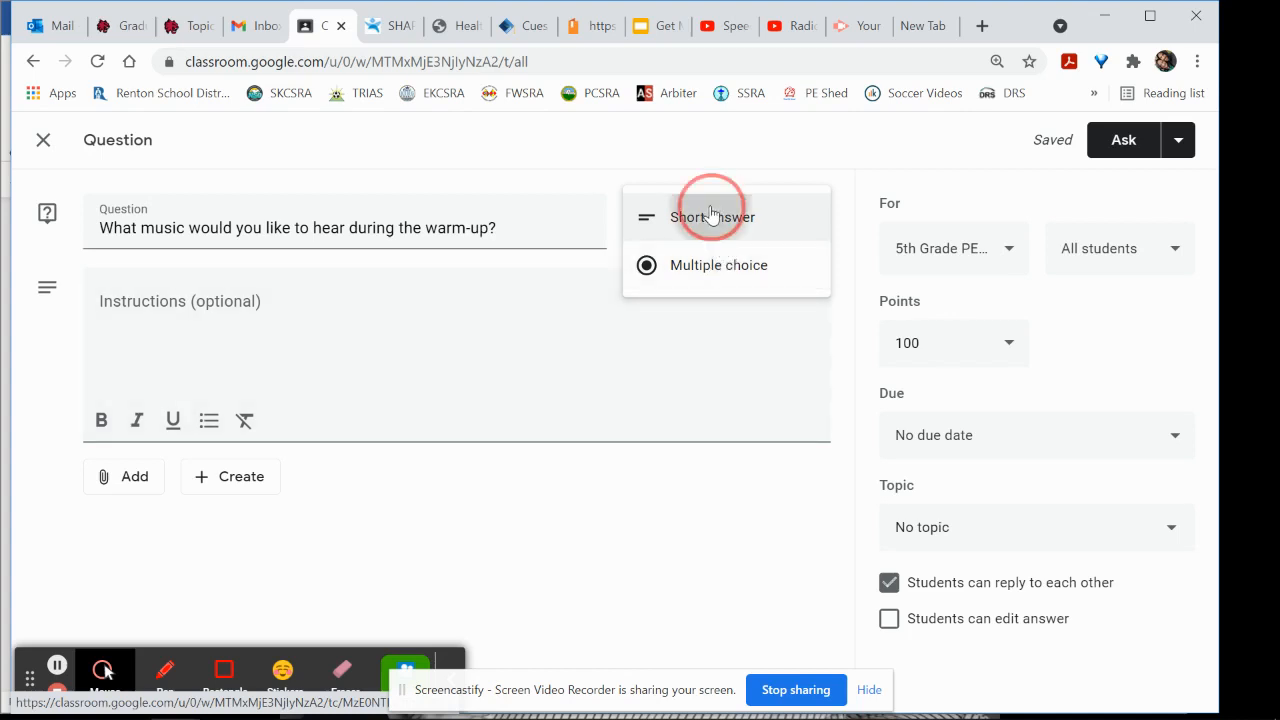
# - Confirm Short answer as the question's response type
pyautogui.click(712, 217)
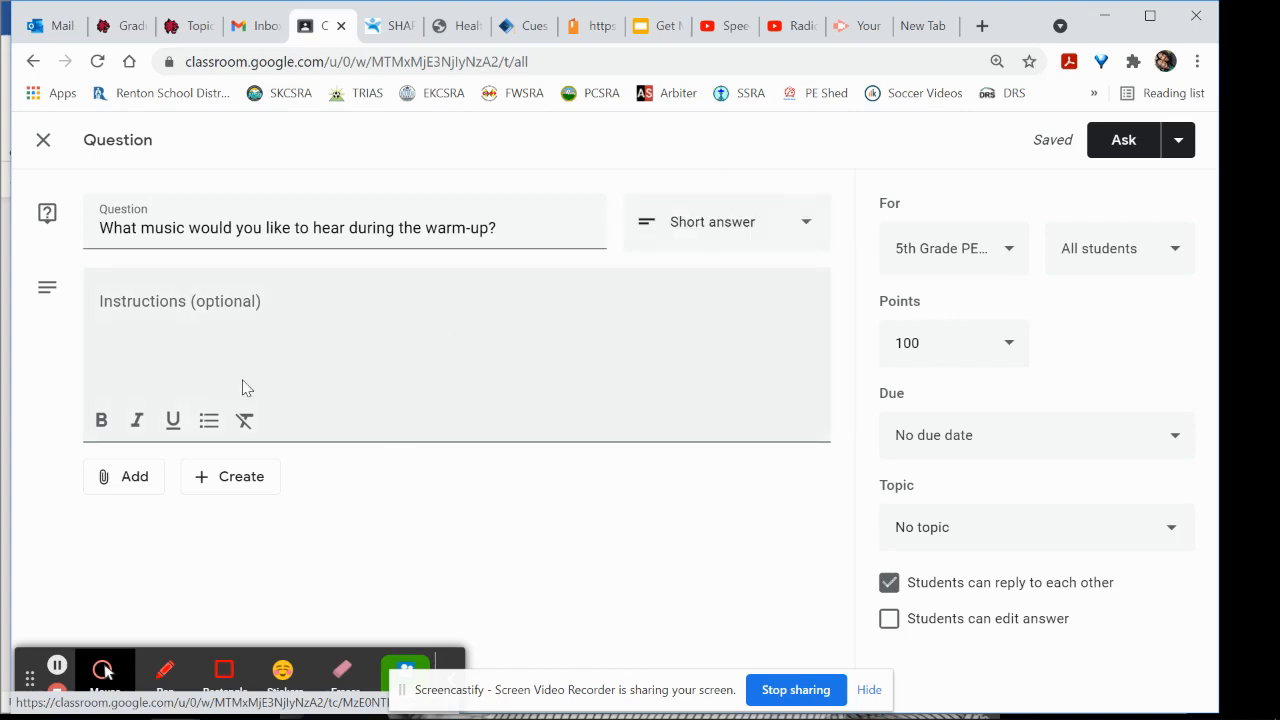
pyautogui.moveTo(191, 298)
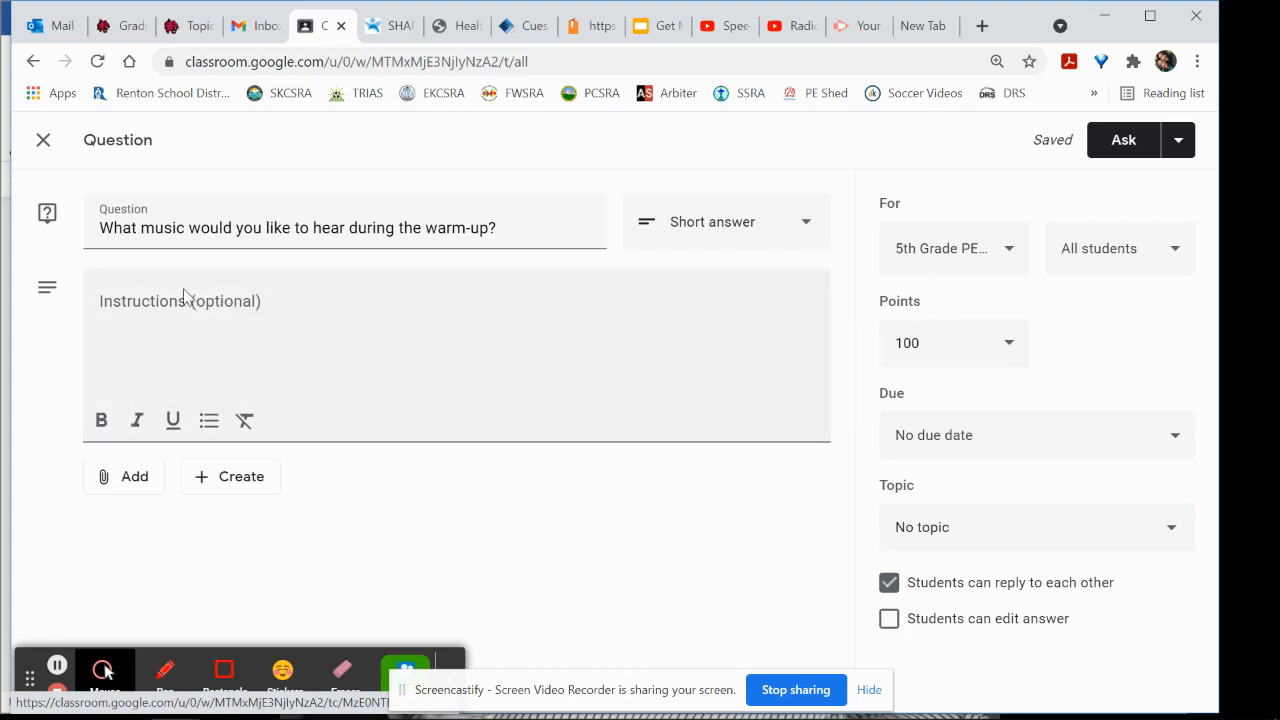
pyautogui.click(200, 300)
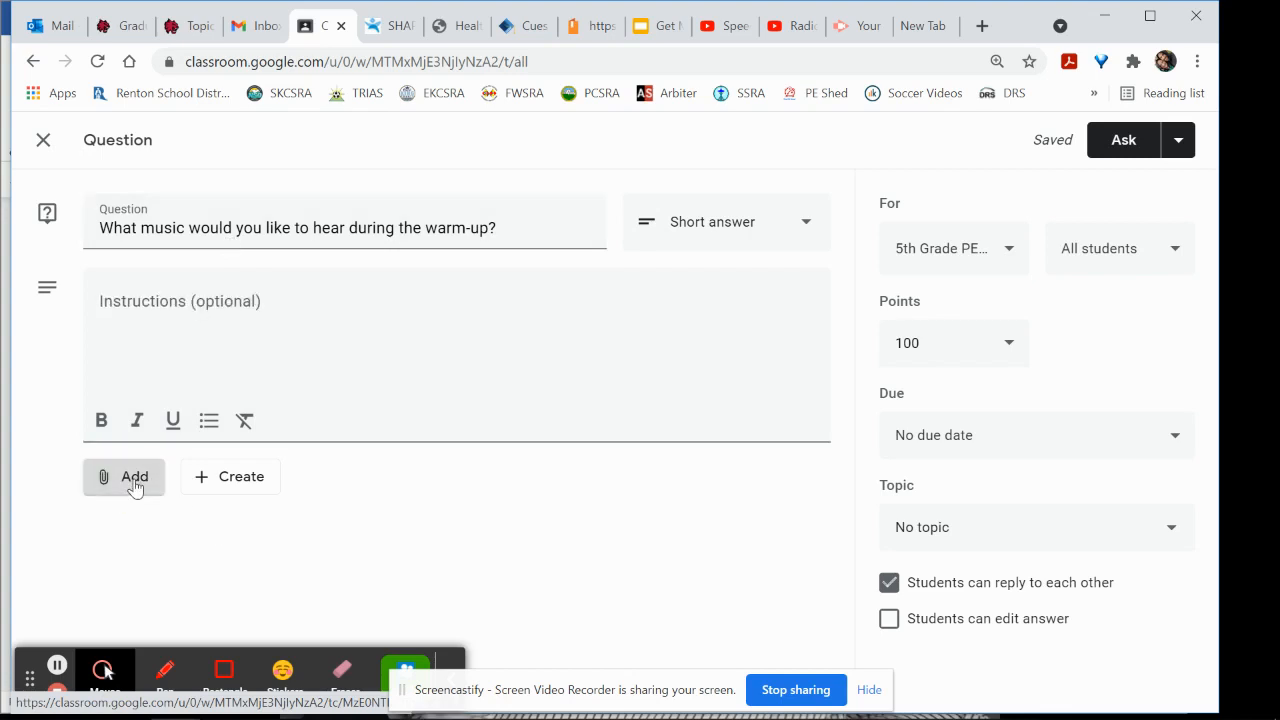
pyautogui.click(124, 476)
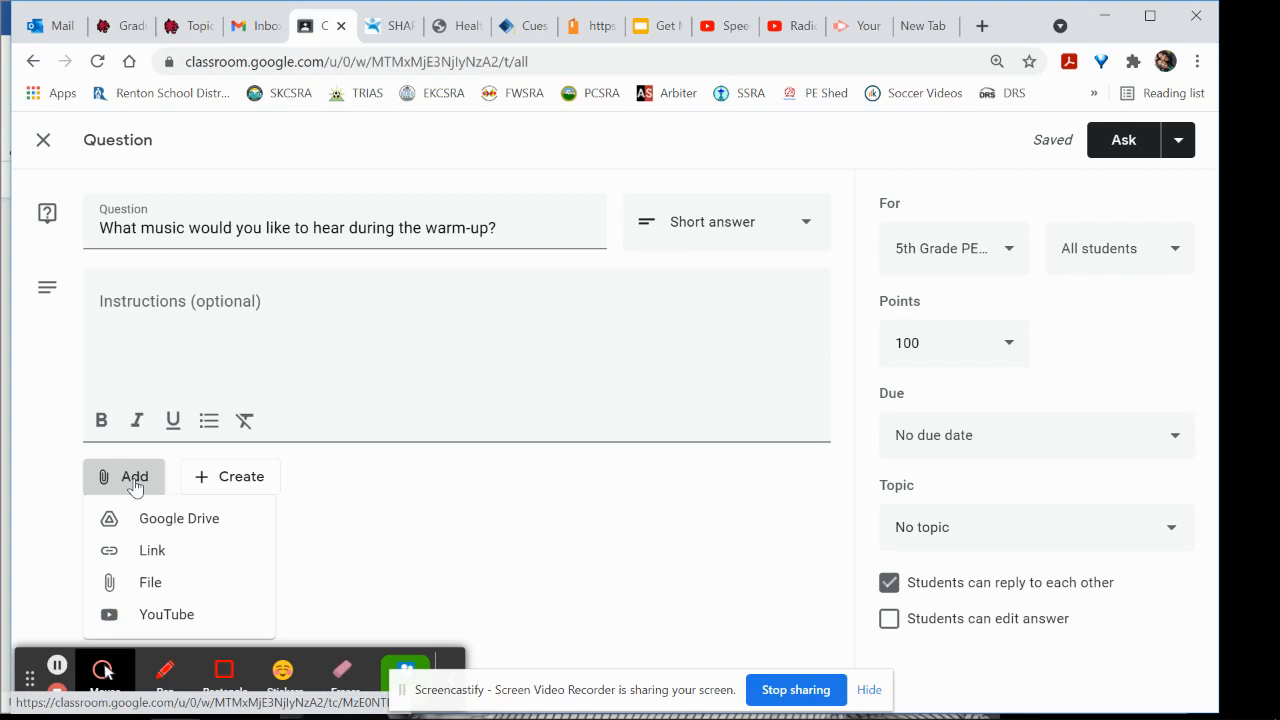
pyautogui.moveTo(151, 551)
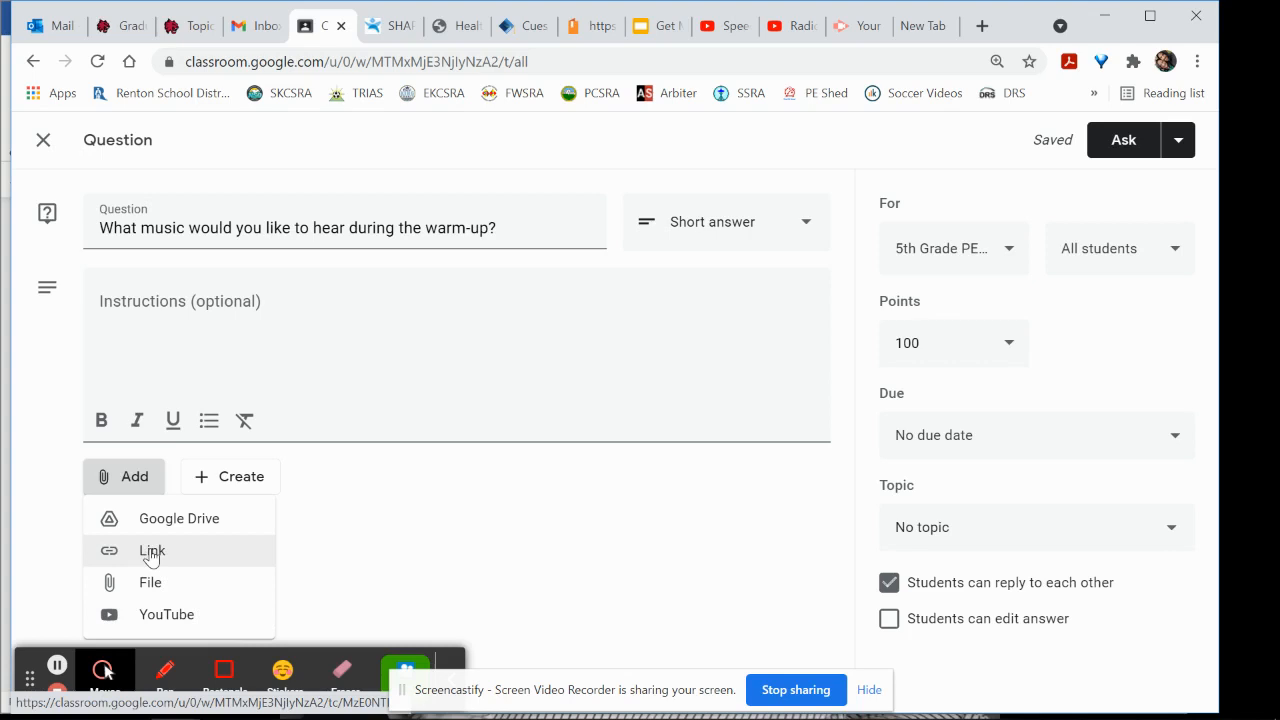
pyautogui.moveTo(446, 543)
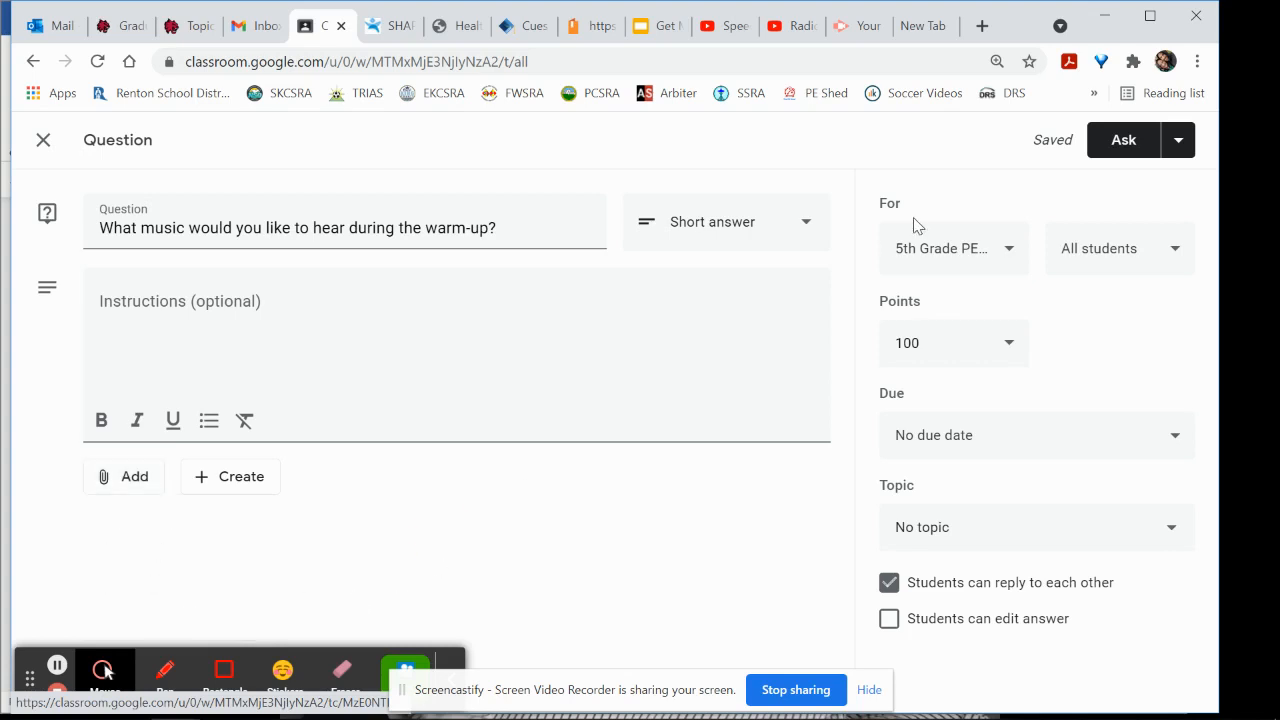
pyautogui.moveTo(986, 287)
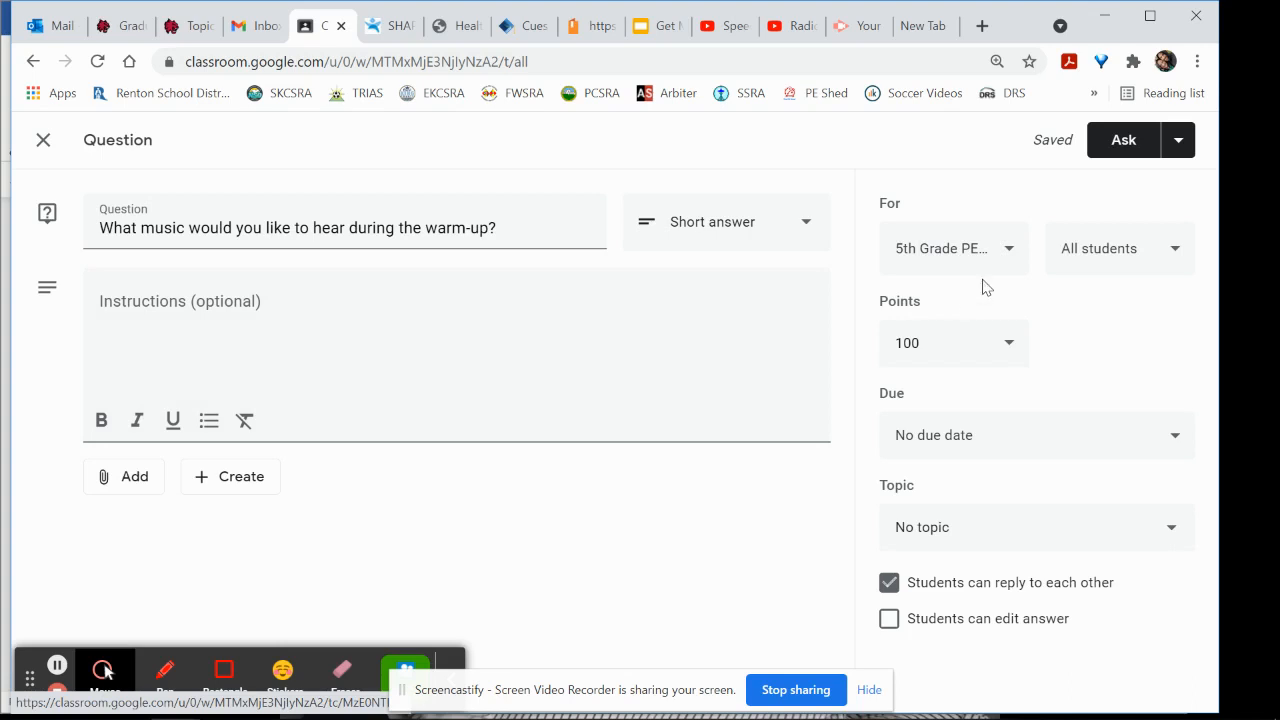
# - Review the class list so only 5th Grade PE receives the question
pyautogui.click(953, 248)
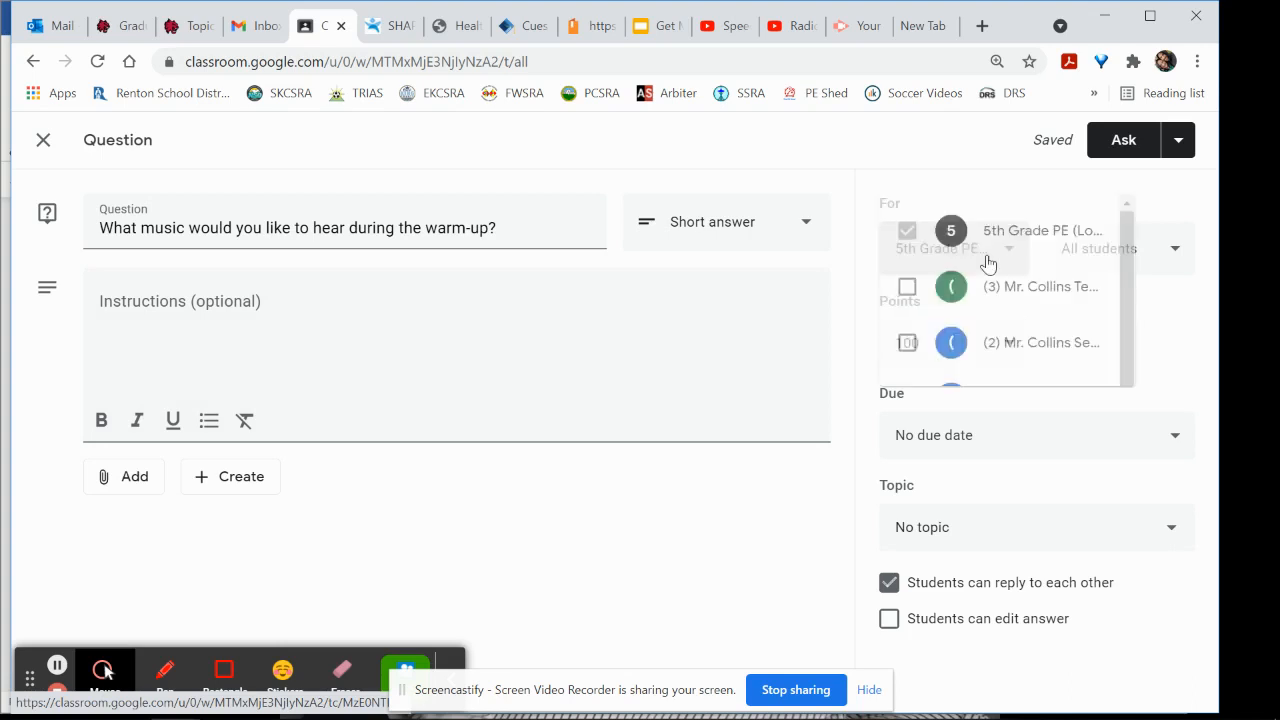
pyautogui.scroll(-3)
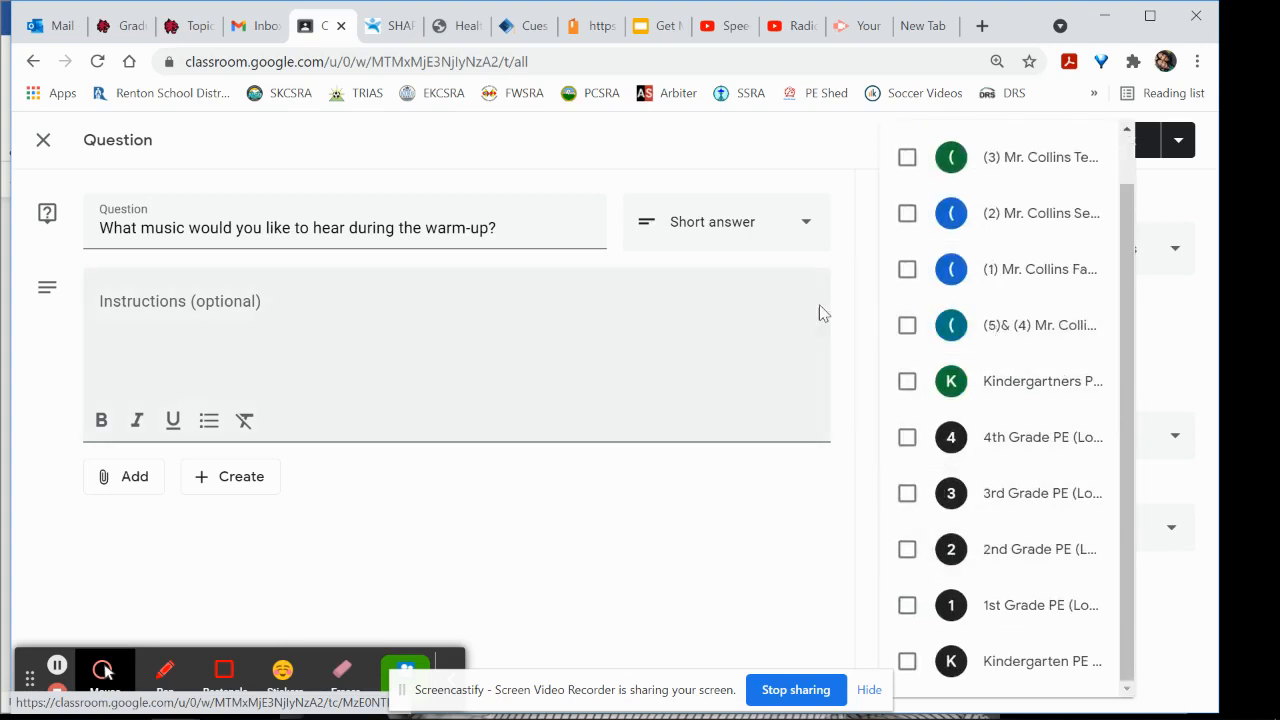
pyautogui.moveTo(906, 548)
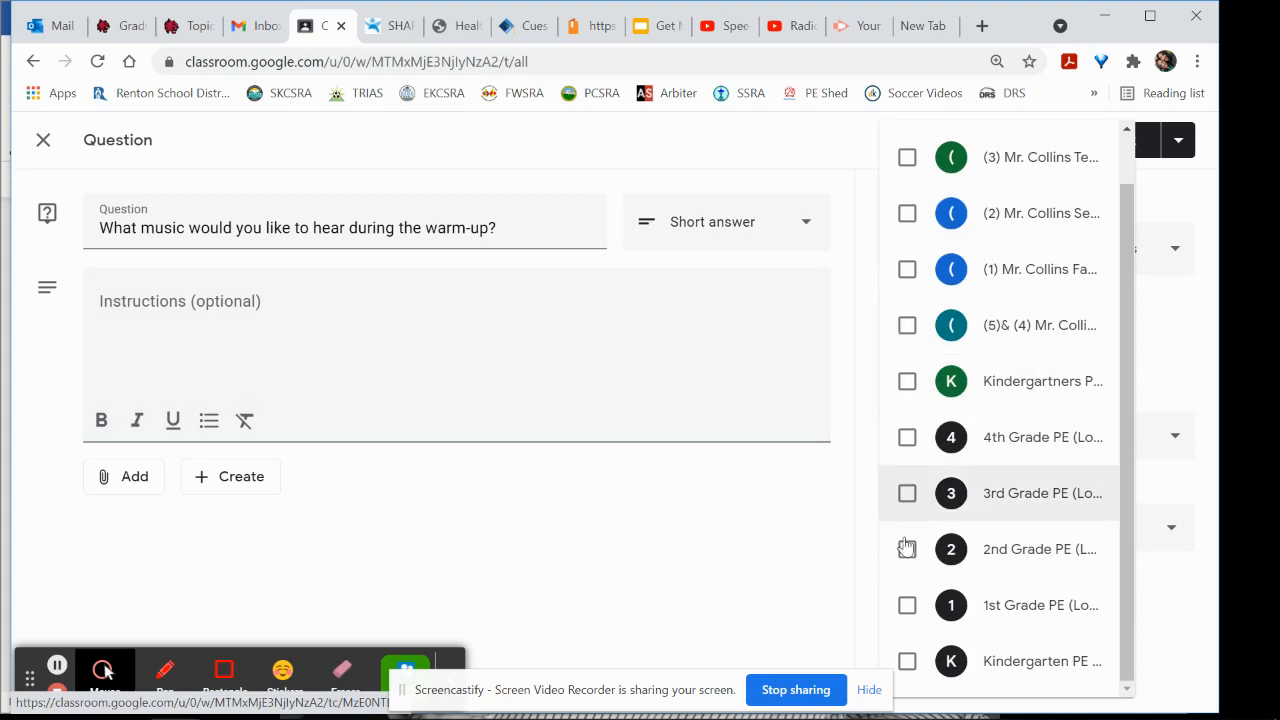
pyautogui.moveTo(864, 230)
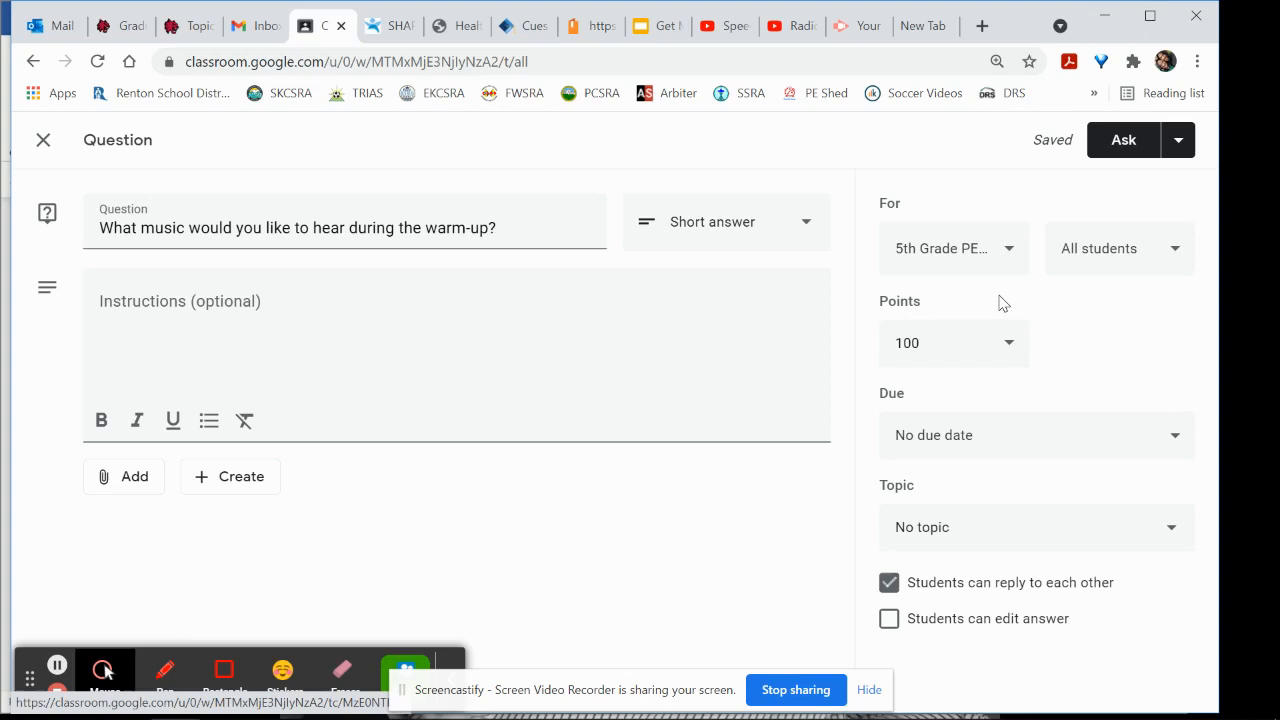
# - Change the question's points from 100 to Ungraded
pyautogui.click(1118, 248)
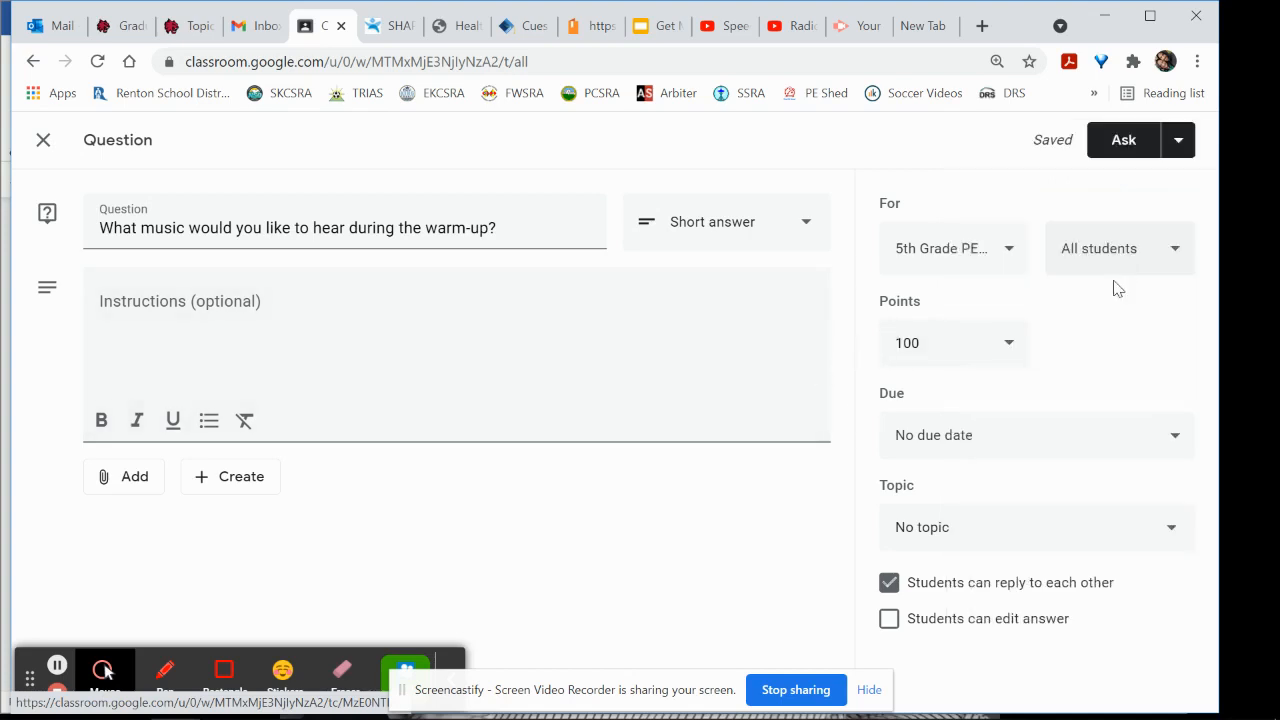
pyautogui.moveTo(1071, 323)
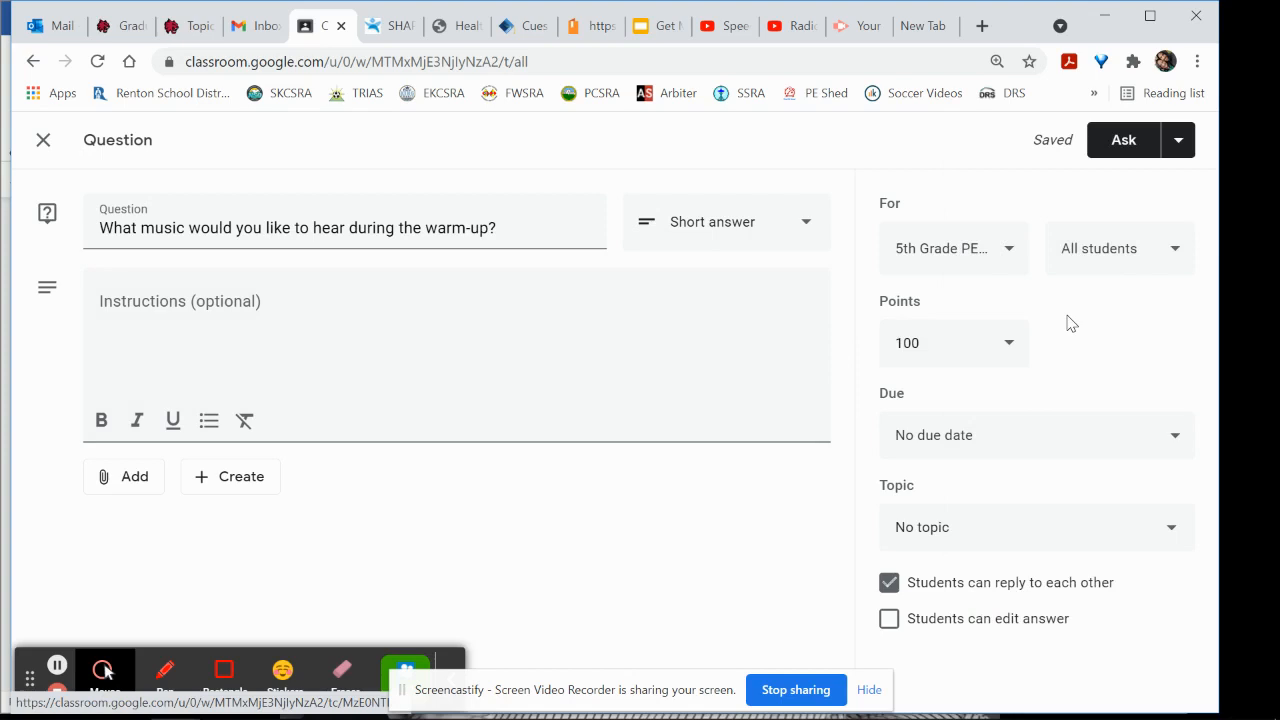
pyautogui.moveTo(1107, 243)
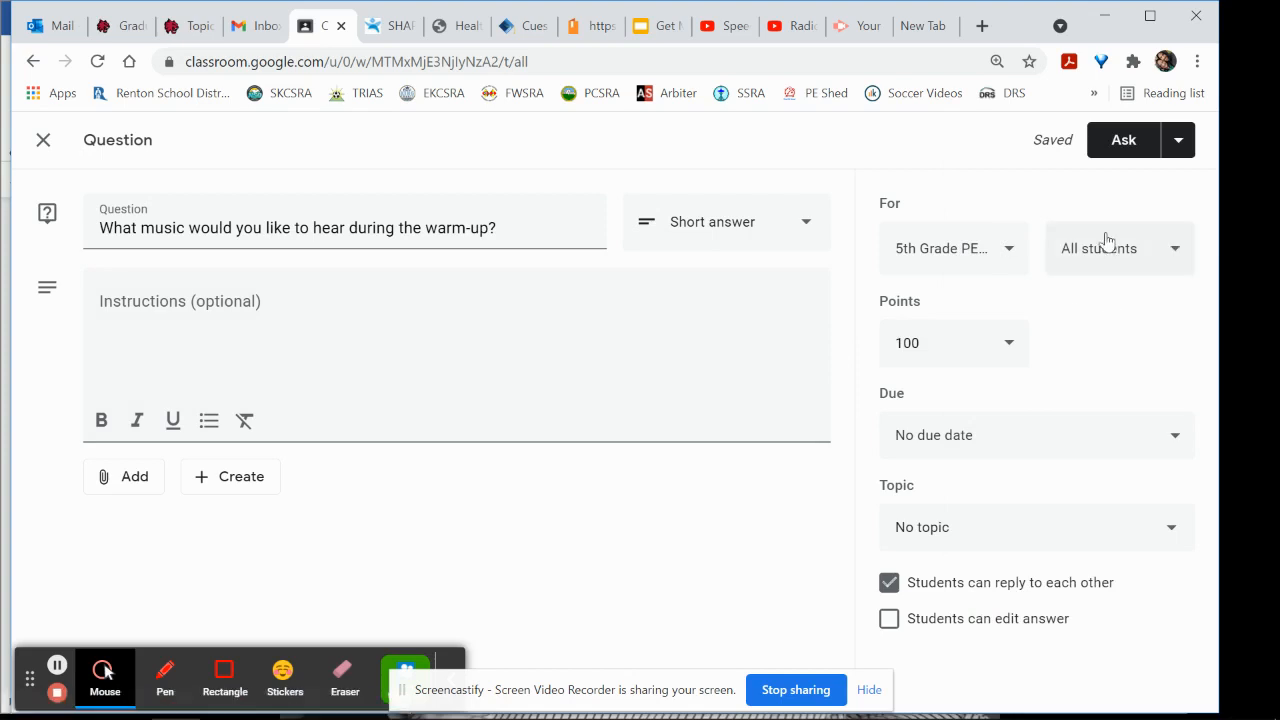
pyautogui.moveTo(1135, 308)
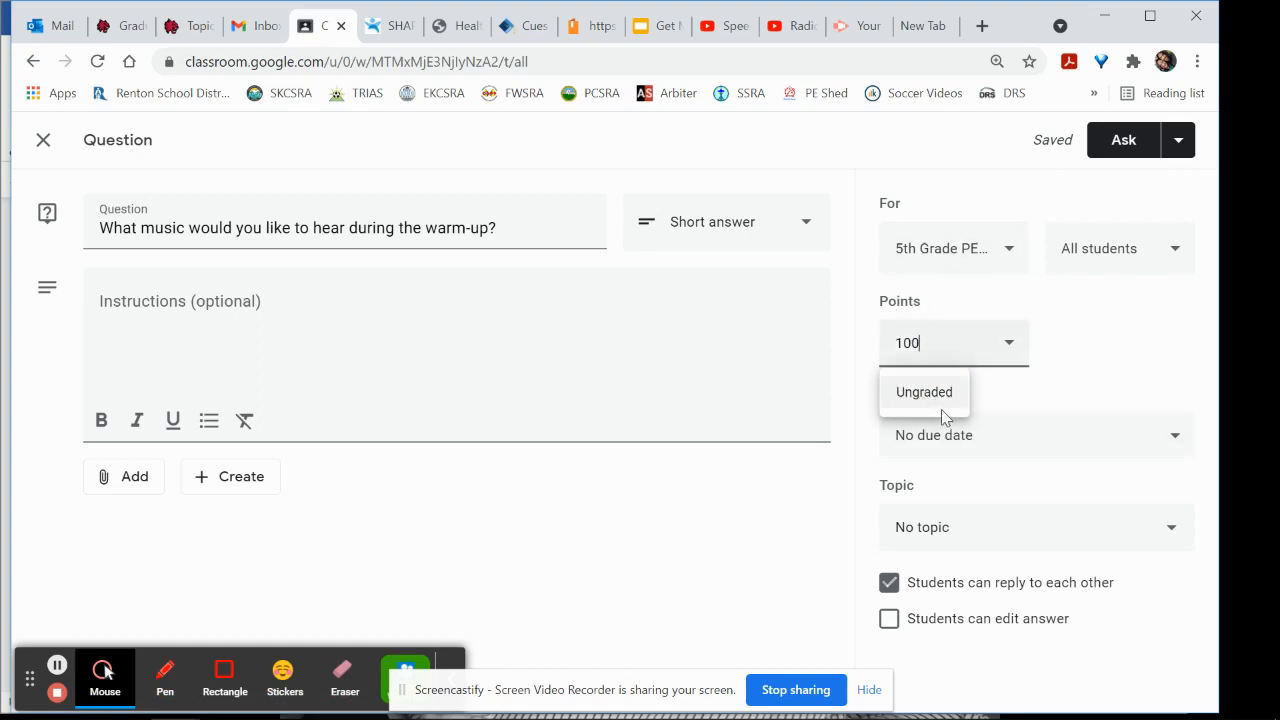
pyautogui.click(924, 391)
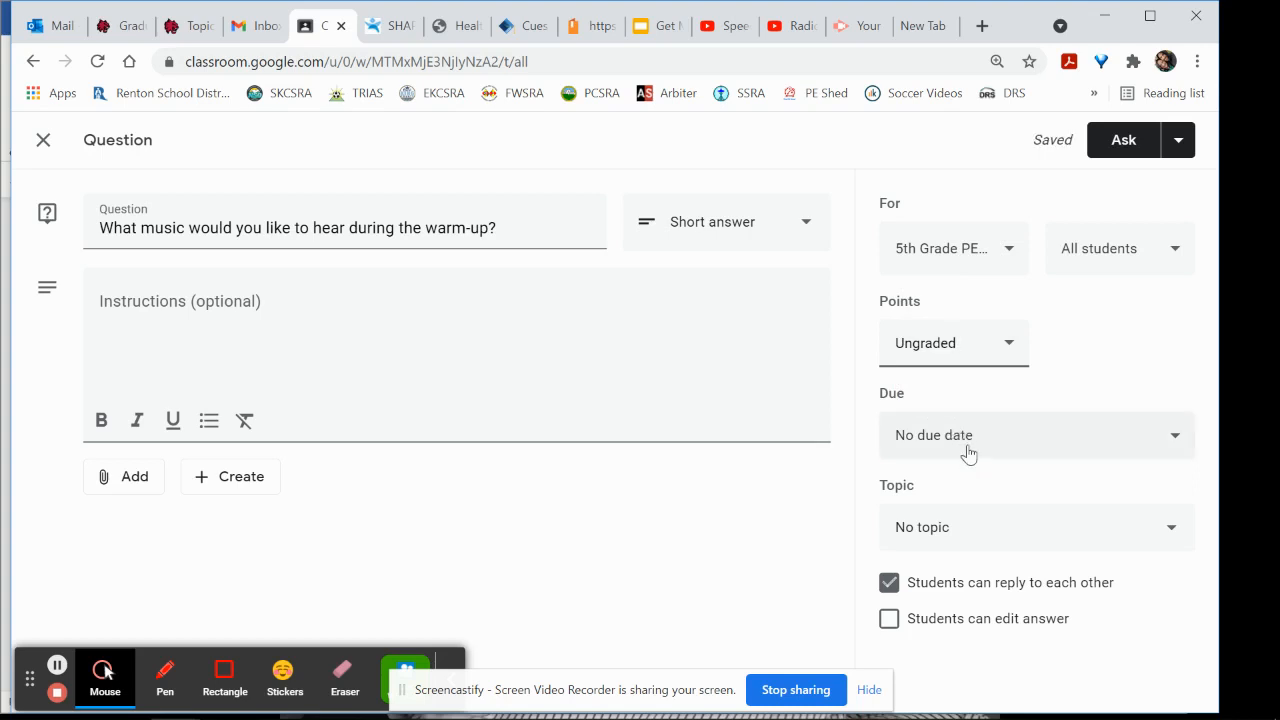
pyautogui.moveTo(955, 455)
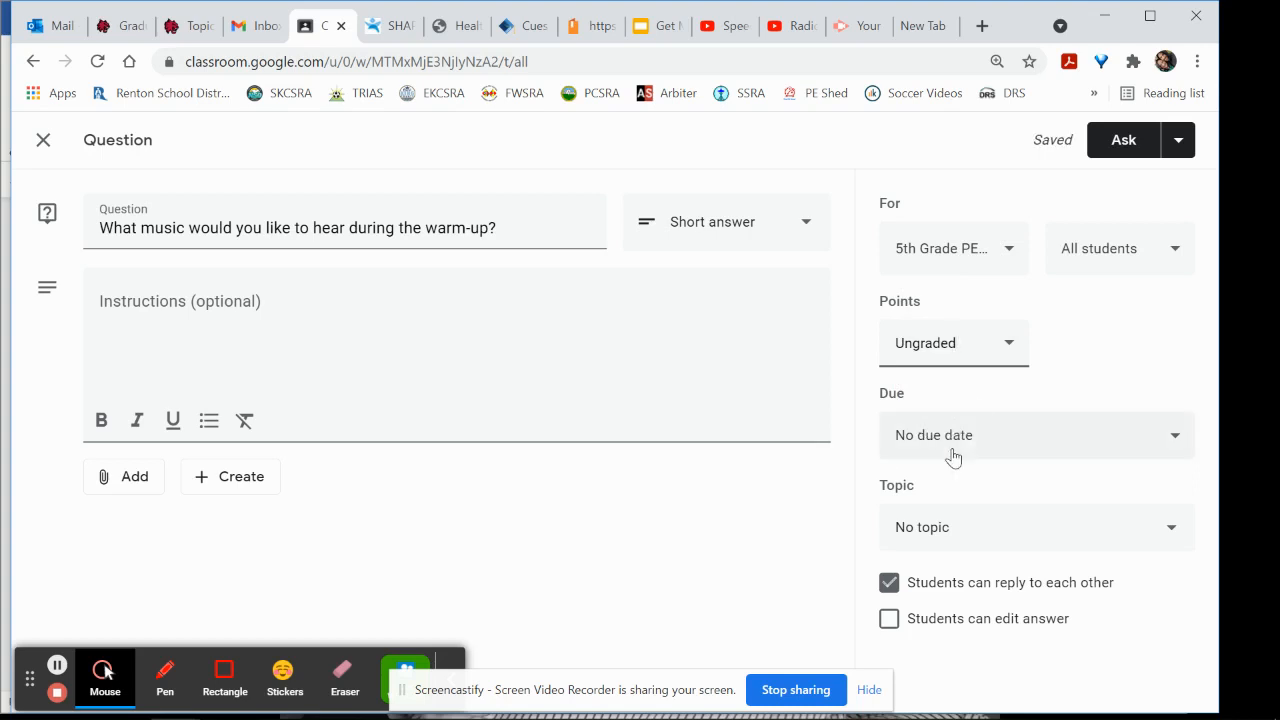
pyautogui.click(1035, 434)
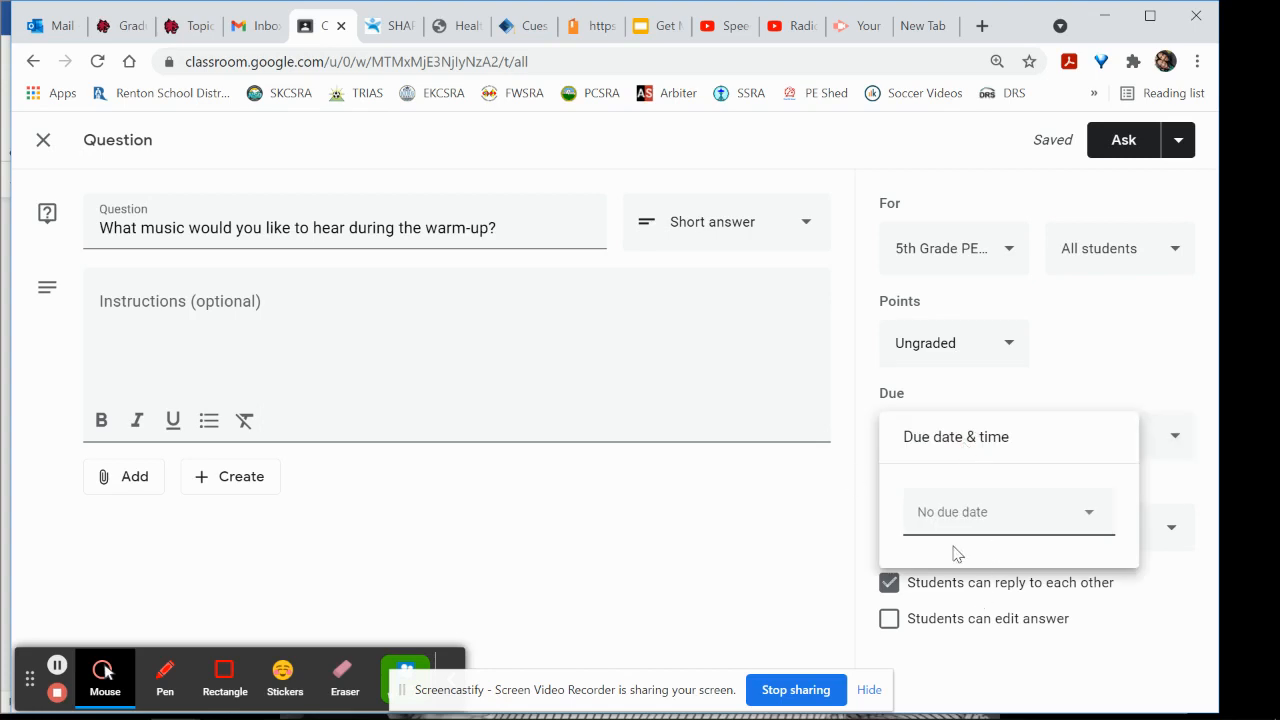
pyautogui.click(1000, 511)
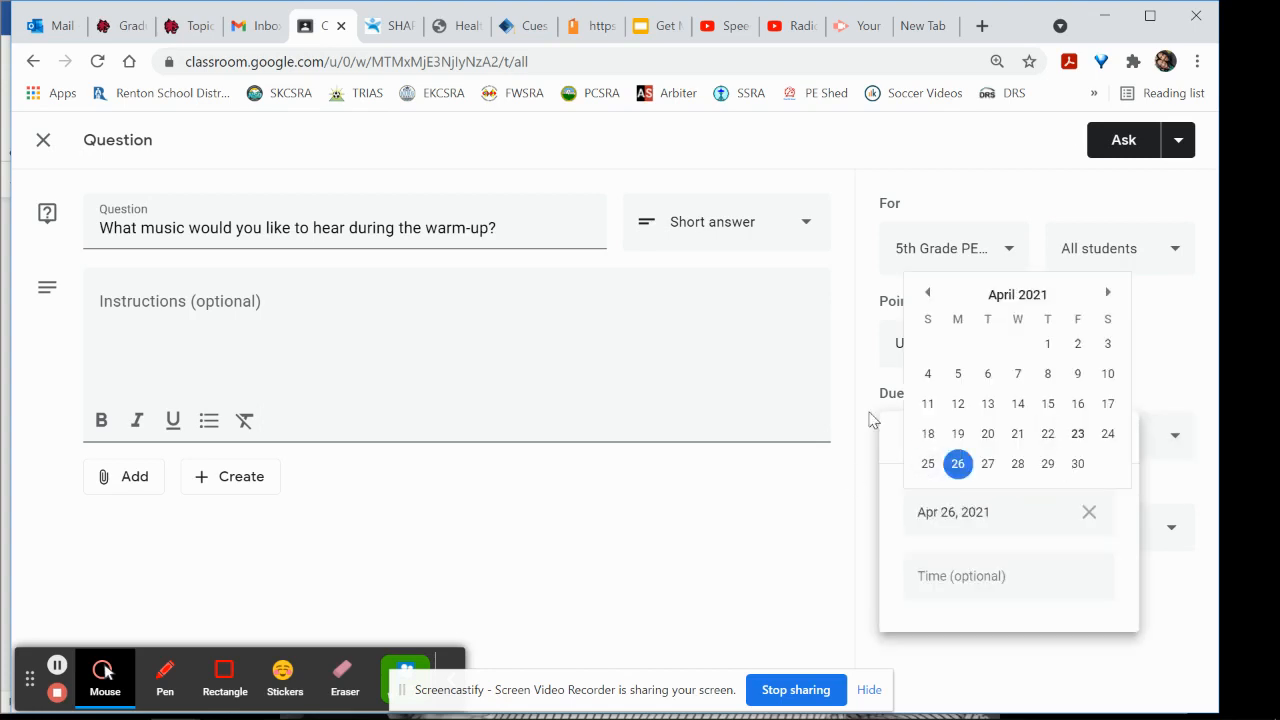
pyautogui.click(957, 463)
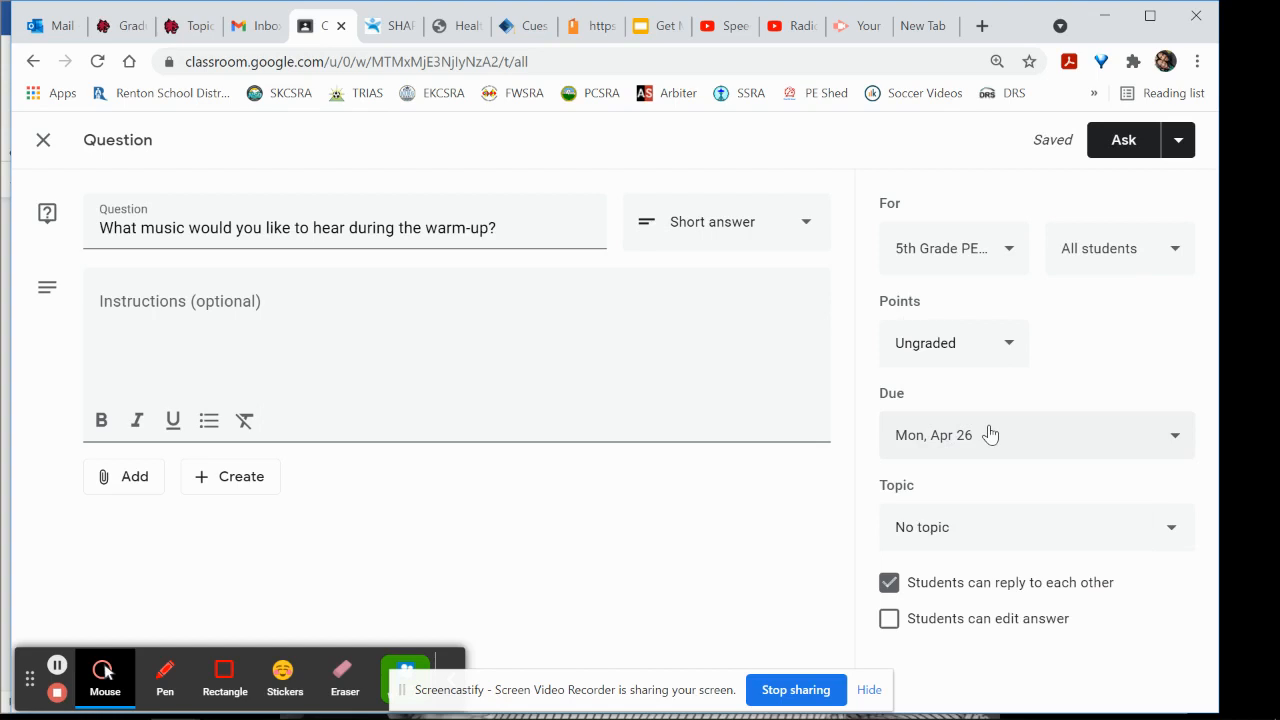
pyautogui.click(1037, 434)
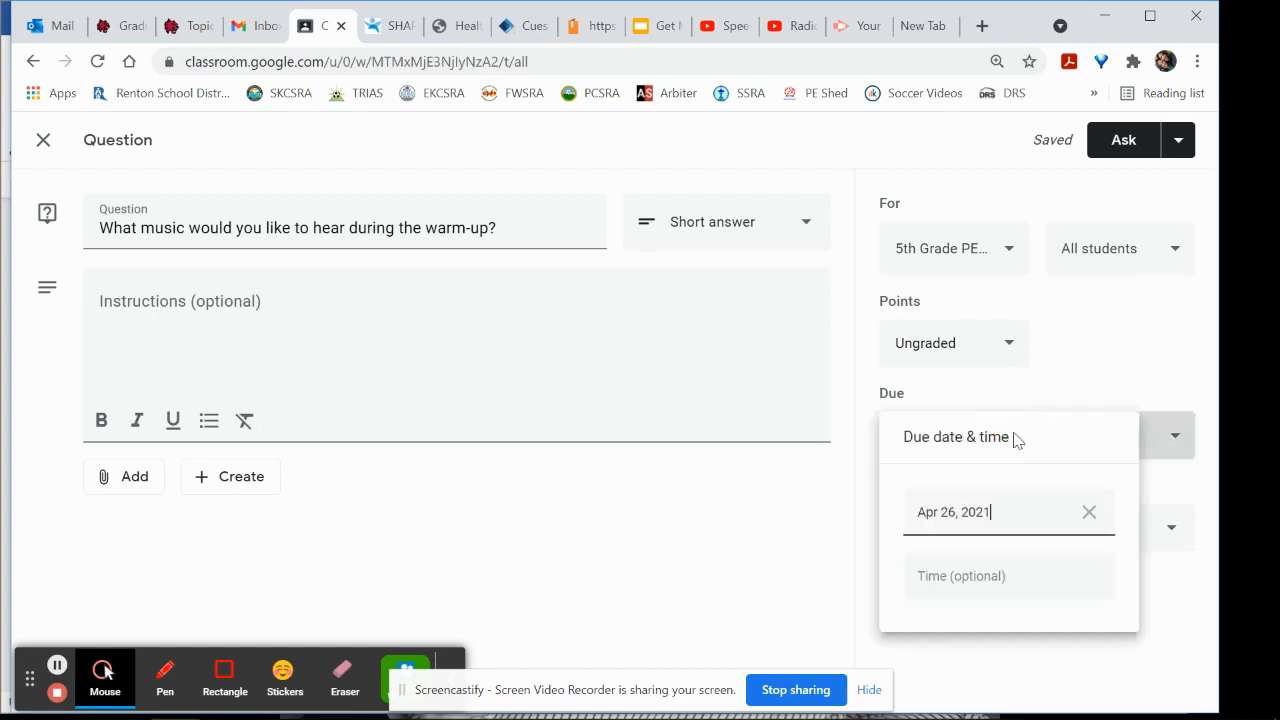
pyautogui.moveTo(1063, 508)
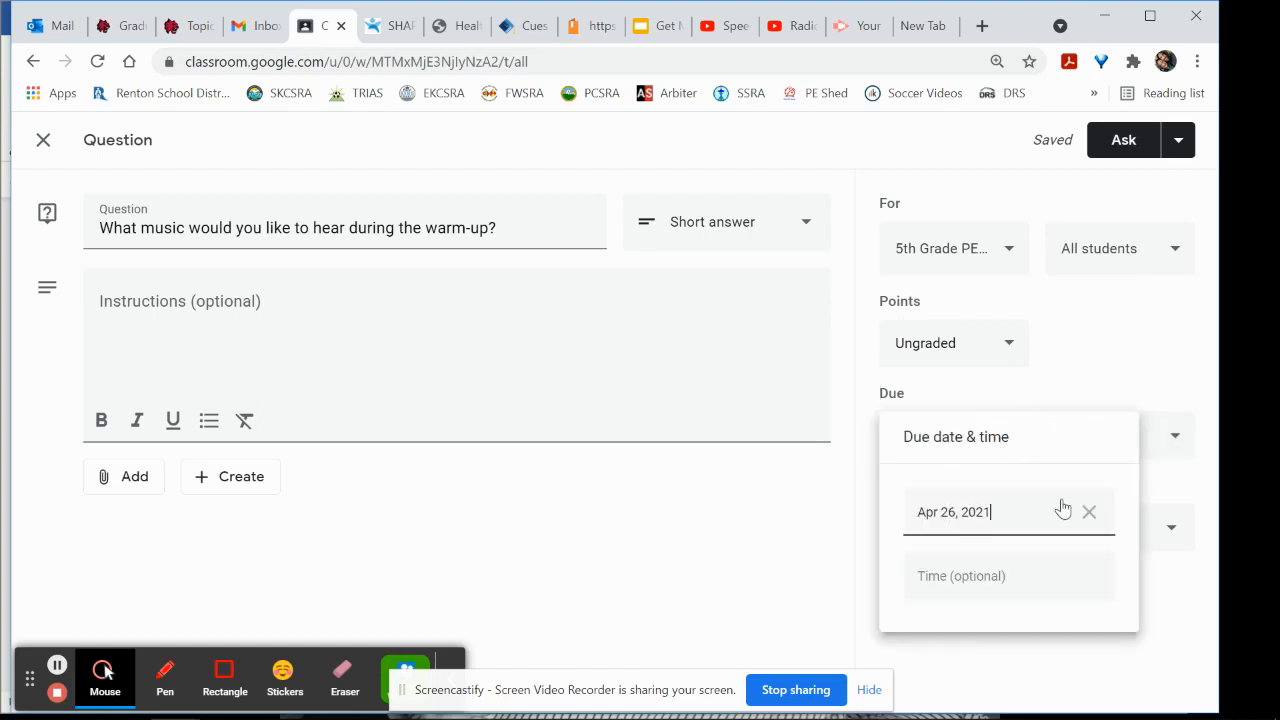
pyautogui.click(1089, 512)
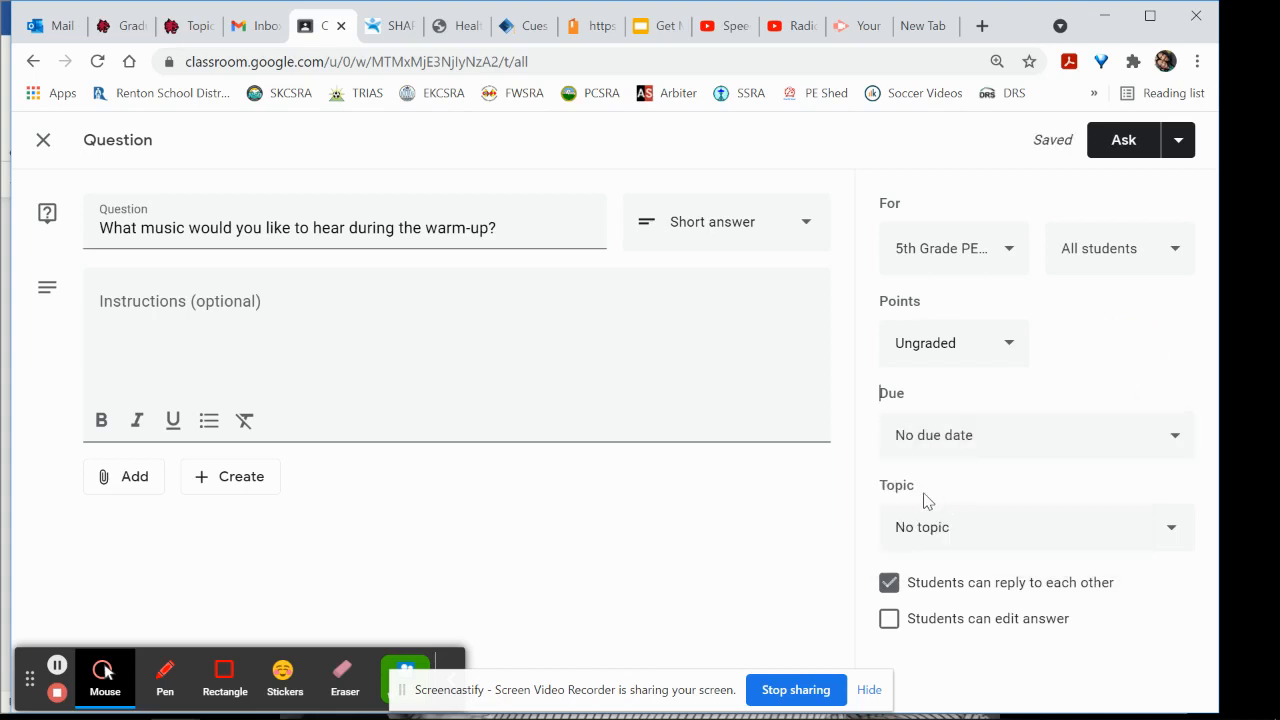
pyautogui.moveTo(938, 535)
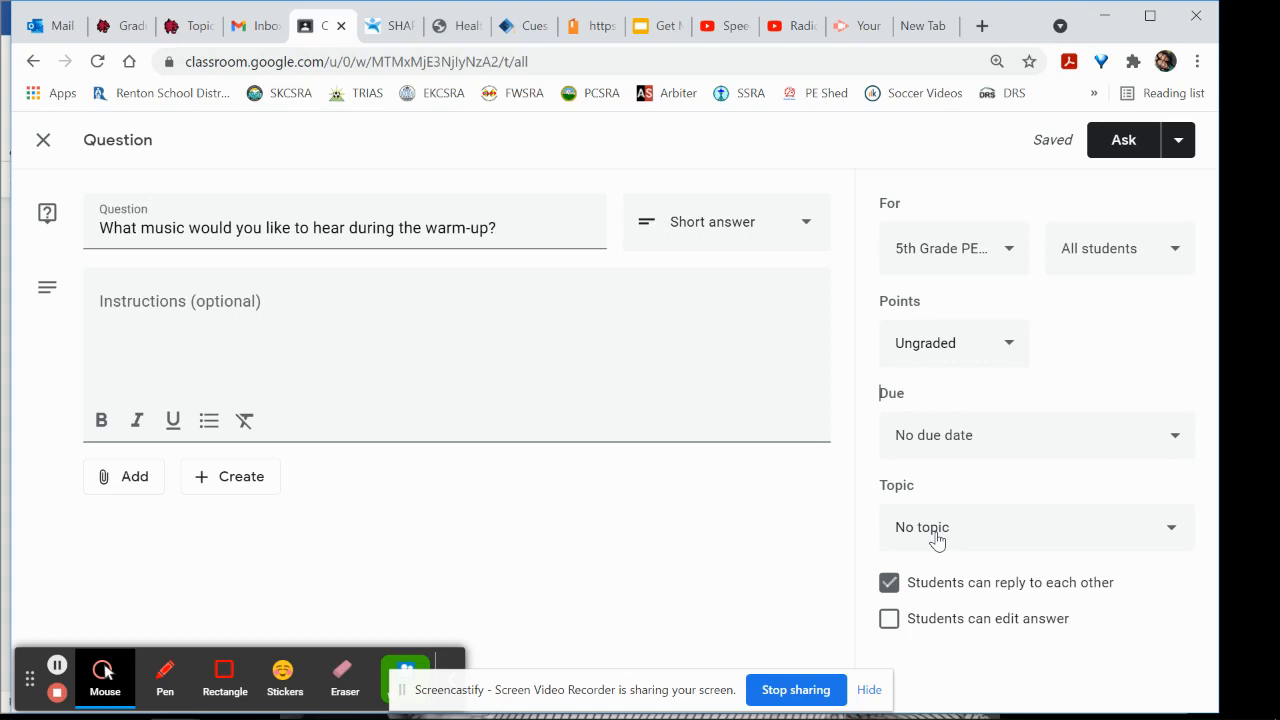
pyautogui.moveTo(905, 543)
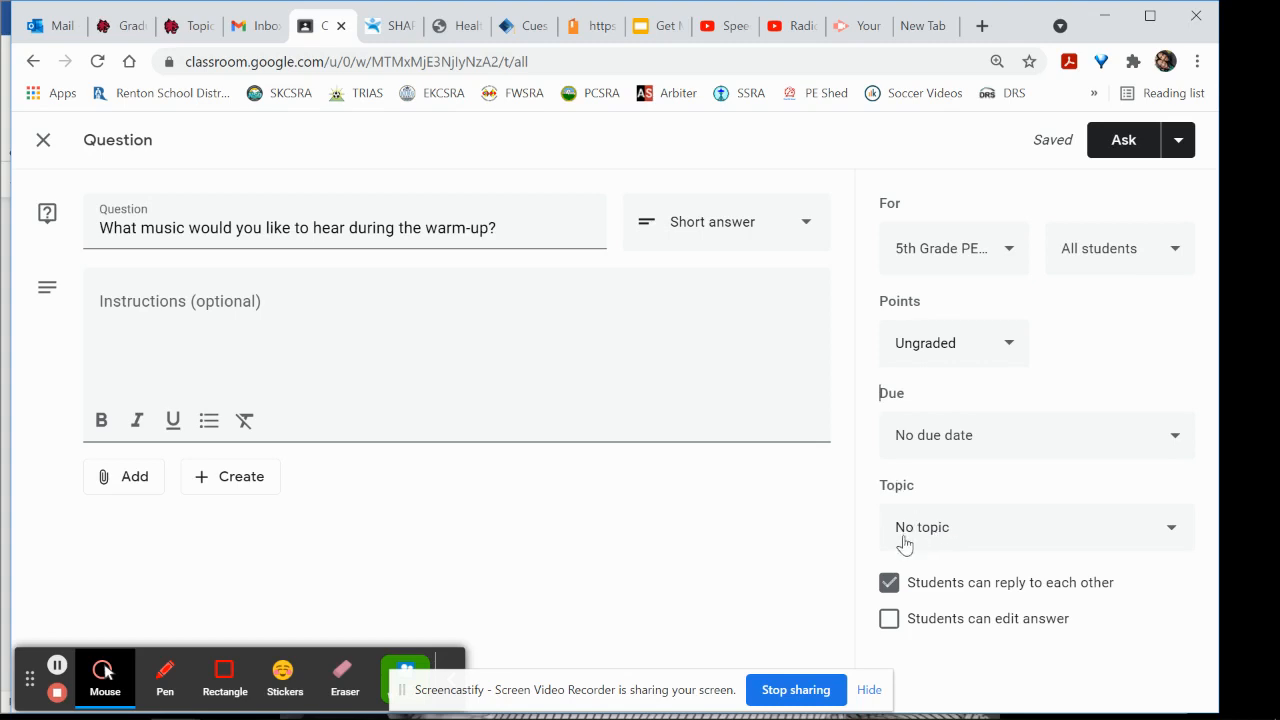
pyautogui.moveTo(908, 535)
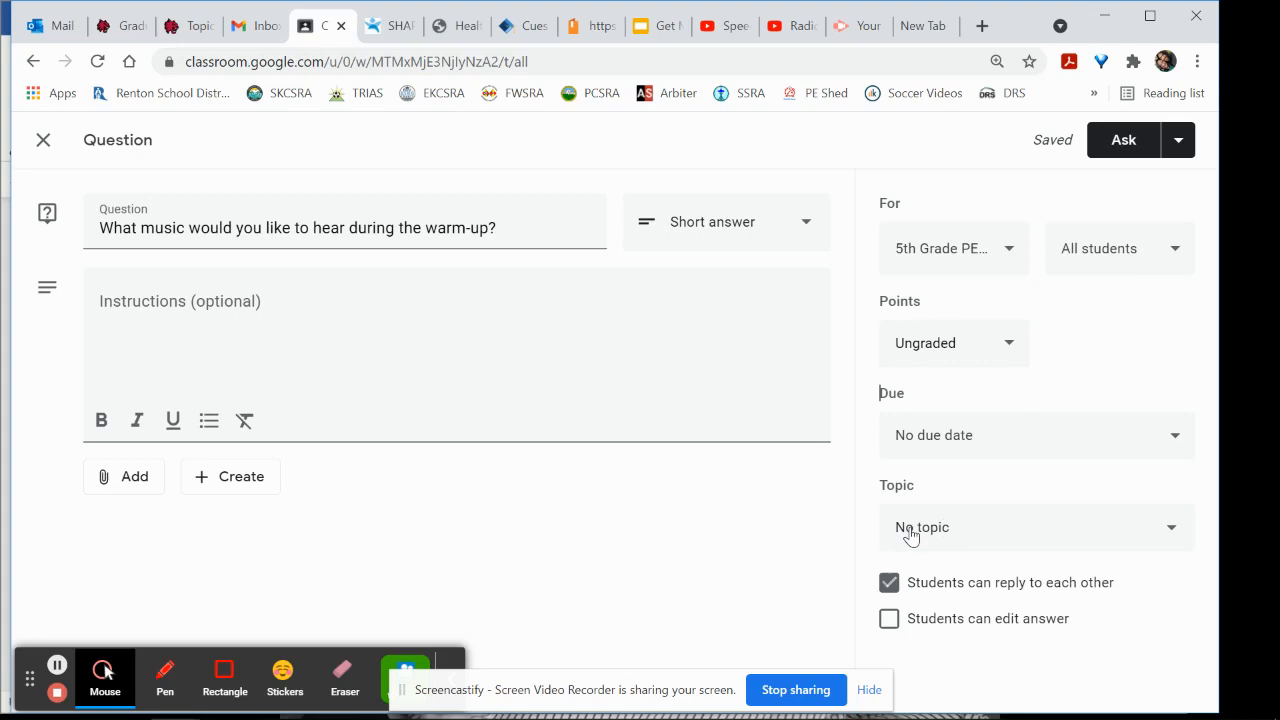
pyautogui.click(1035, 527)
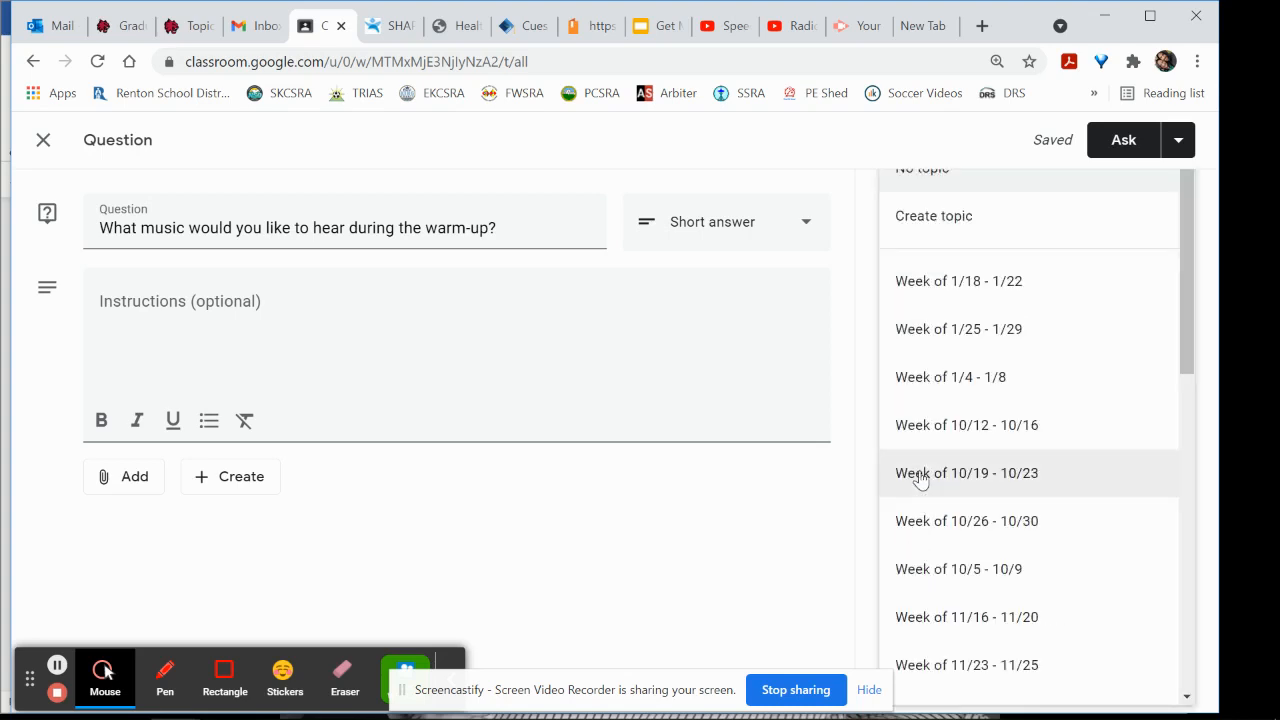
pyautogui.moveTo(930, 568)
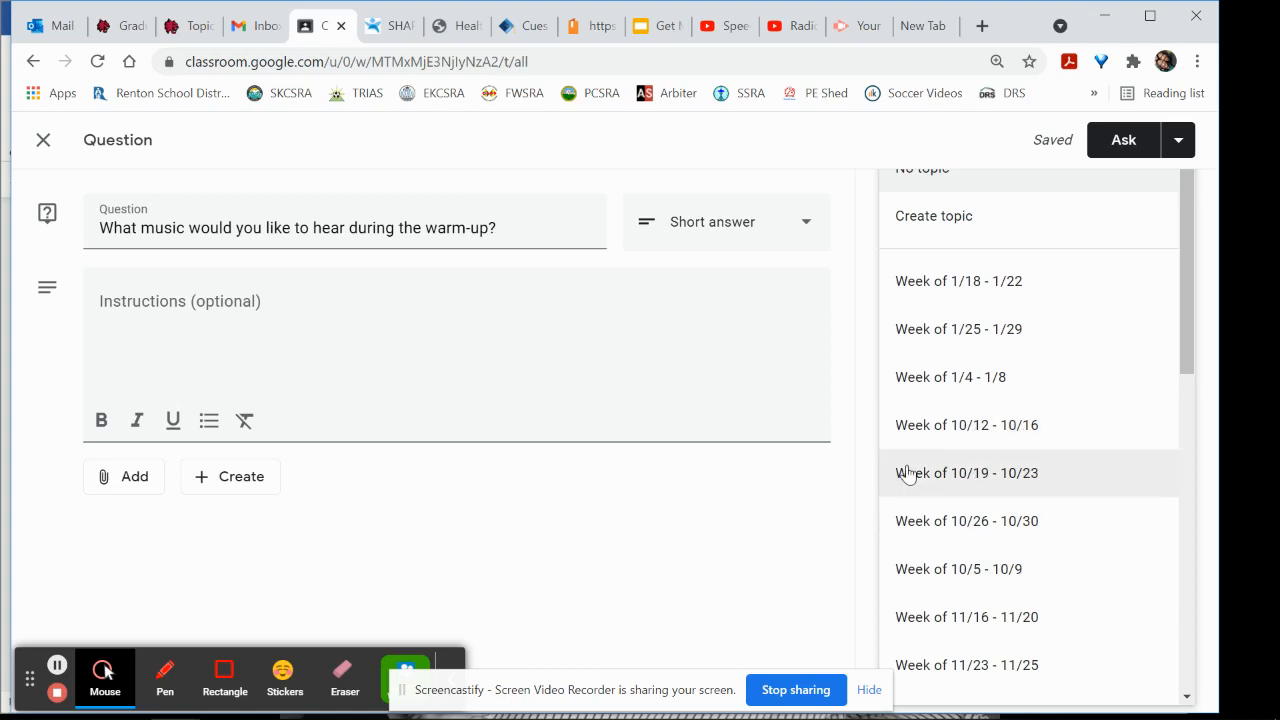
pyautogui.moveTo(897, 432)
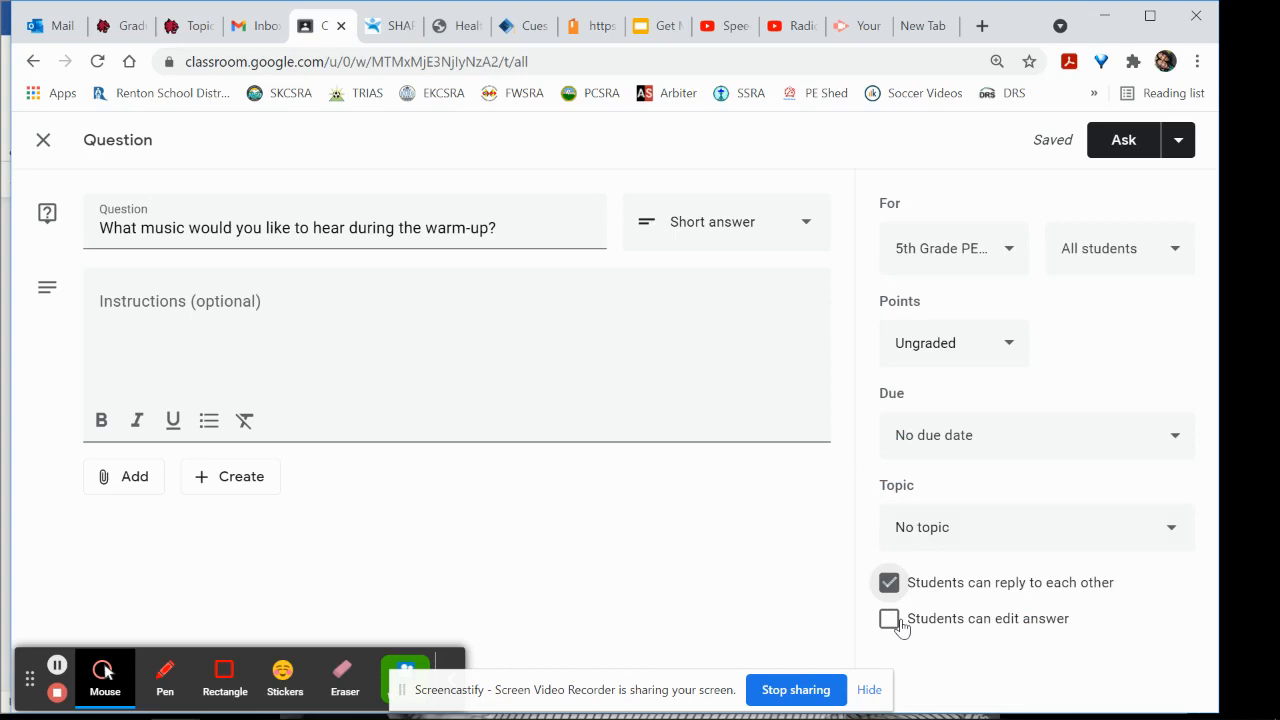
pyautogui.moveTo(962, 628)
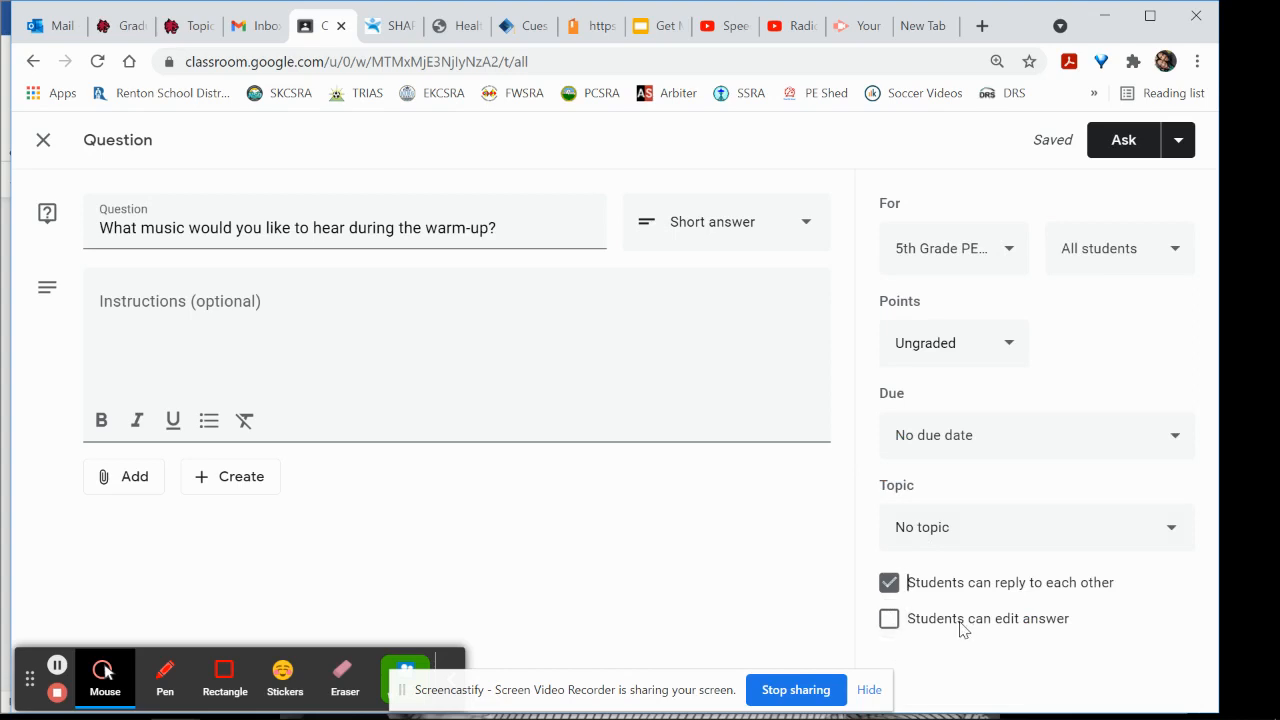
pyautogui.moveTo(977, 590)
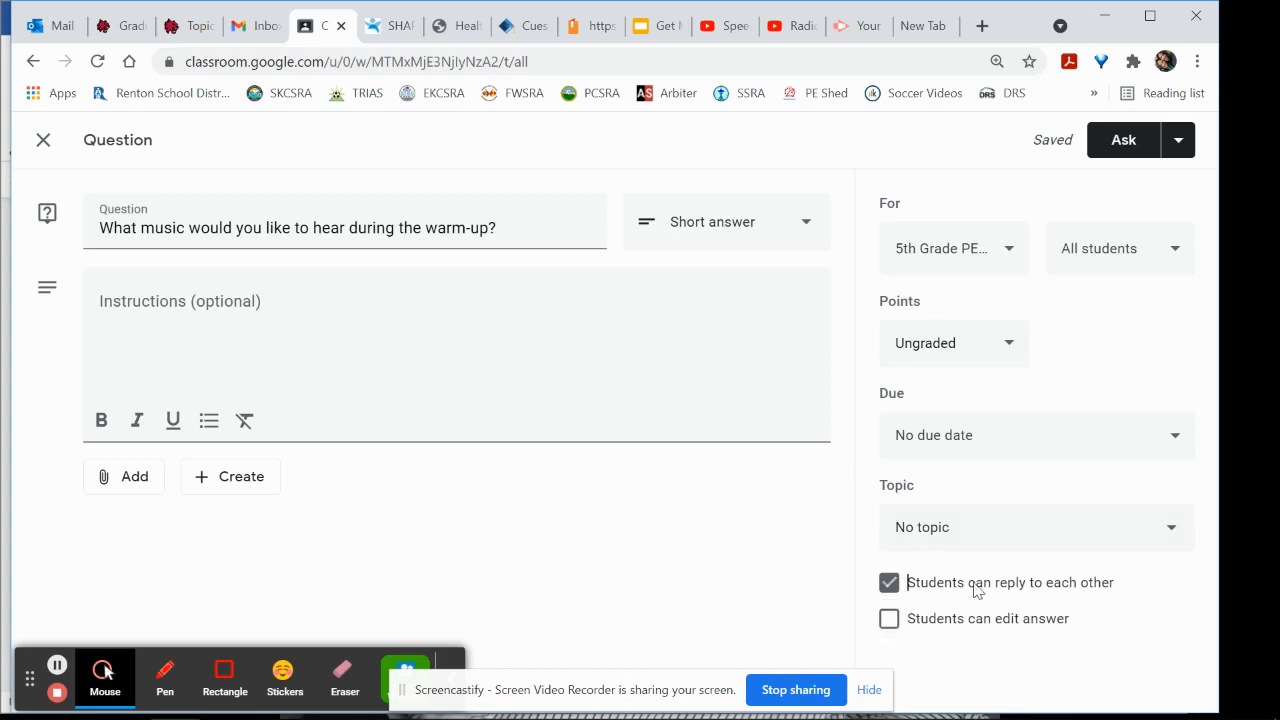
pyautogui.moveTo(980, 605)
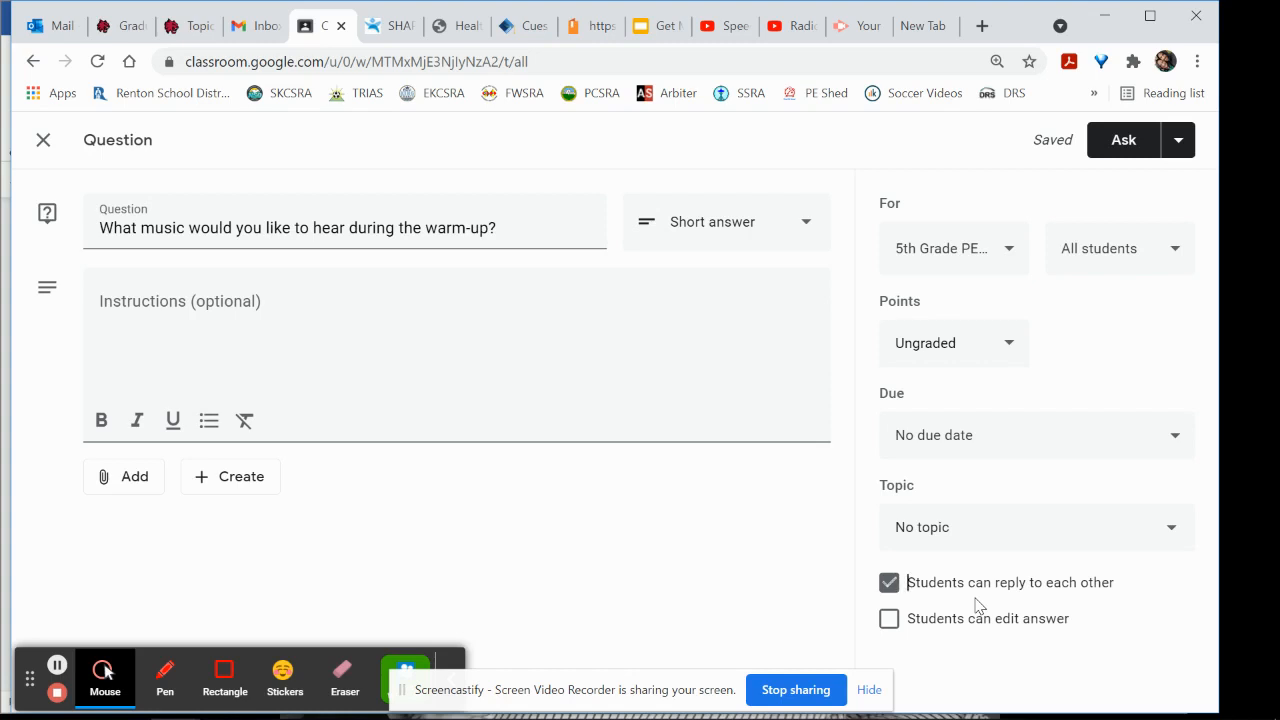
pyautogui.moveTo(950, 597)
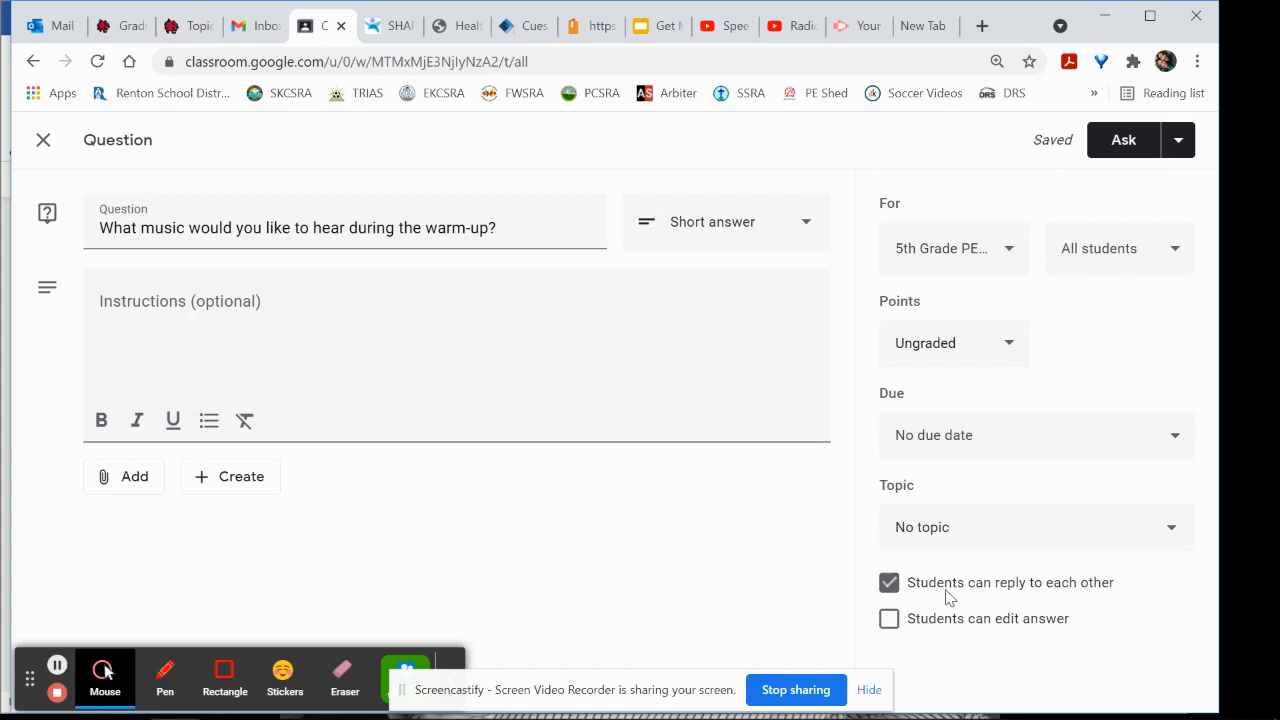
pyautogui.moveTo(743, 640)
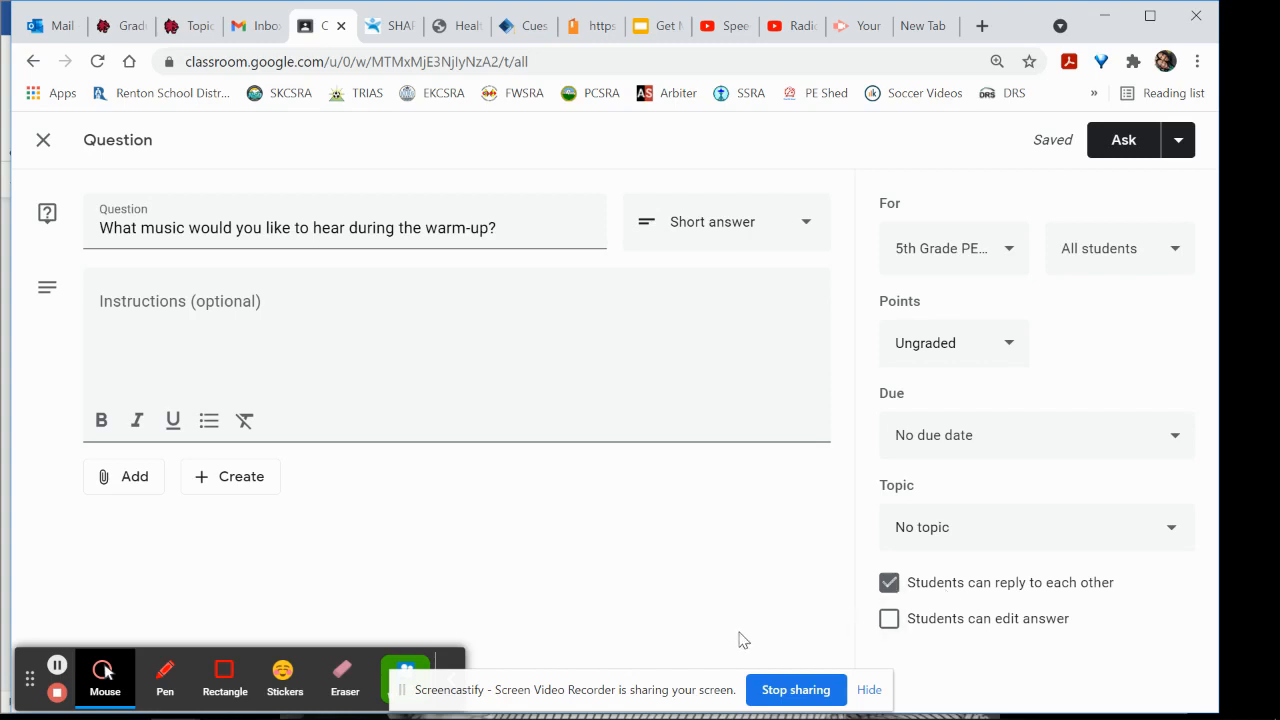